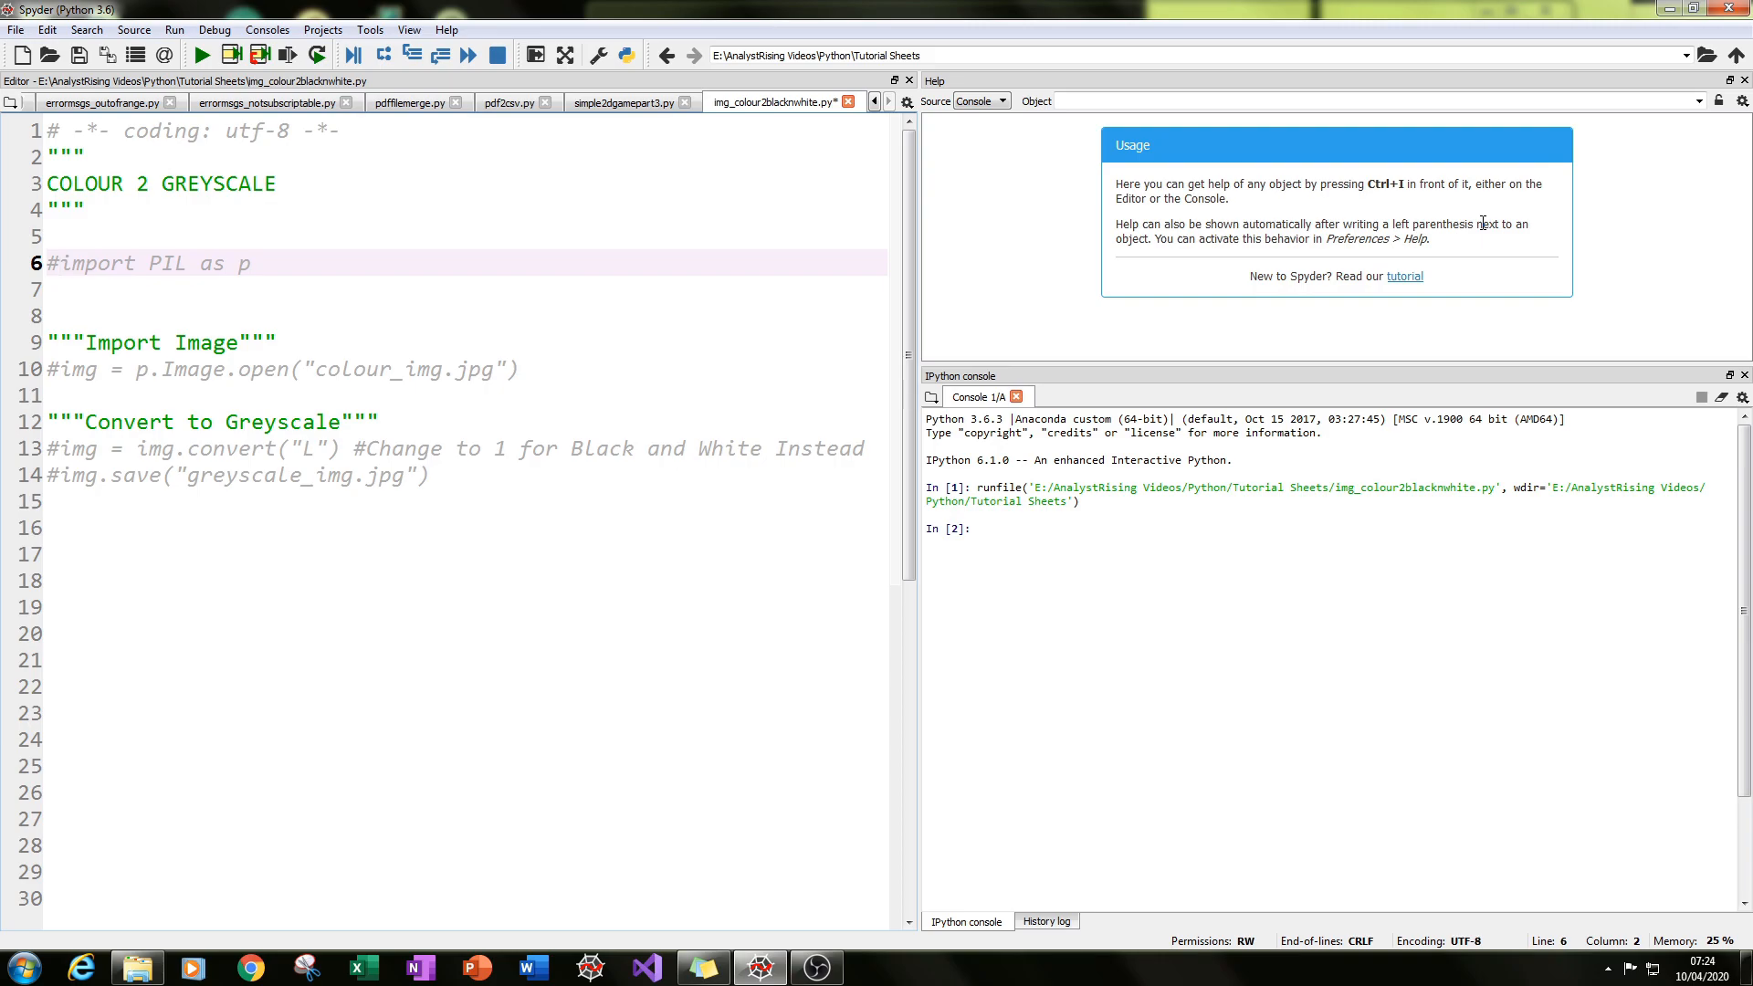
Navigate to the Tutorial Sheets folder holding colour_img.jpg and the script.
left_click(53, 263)
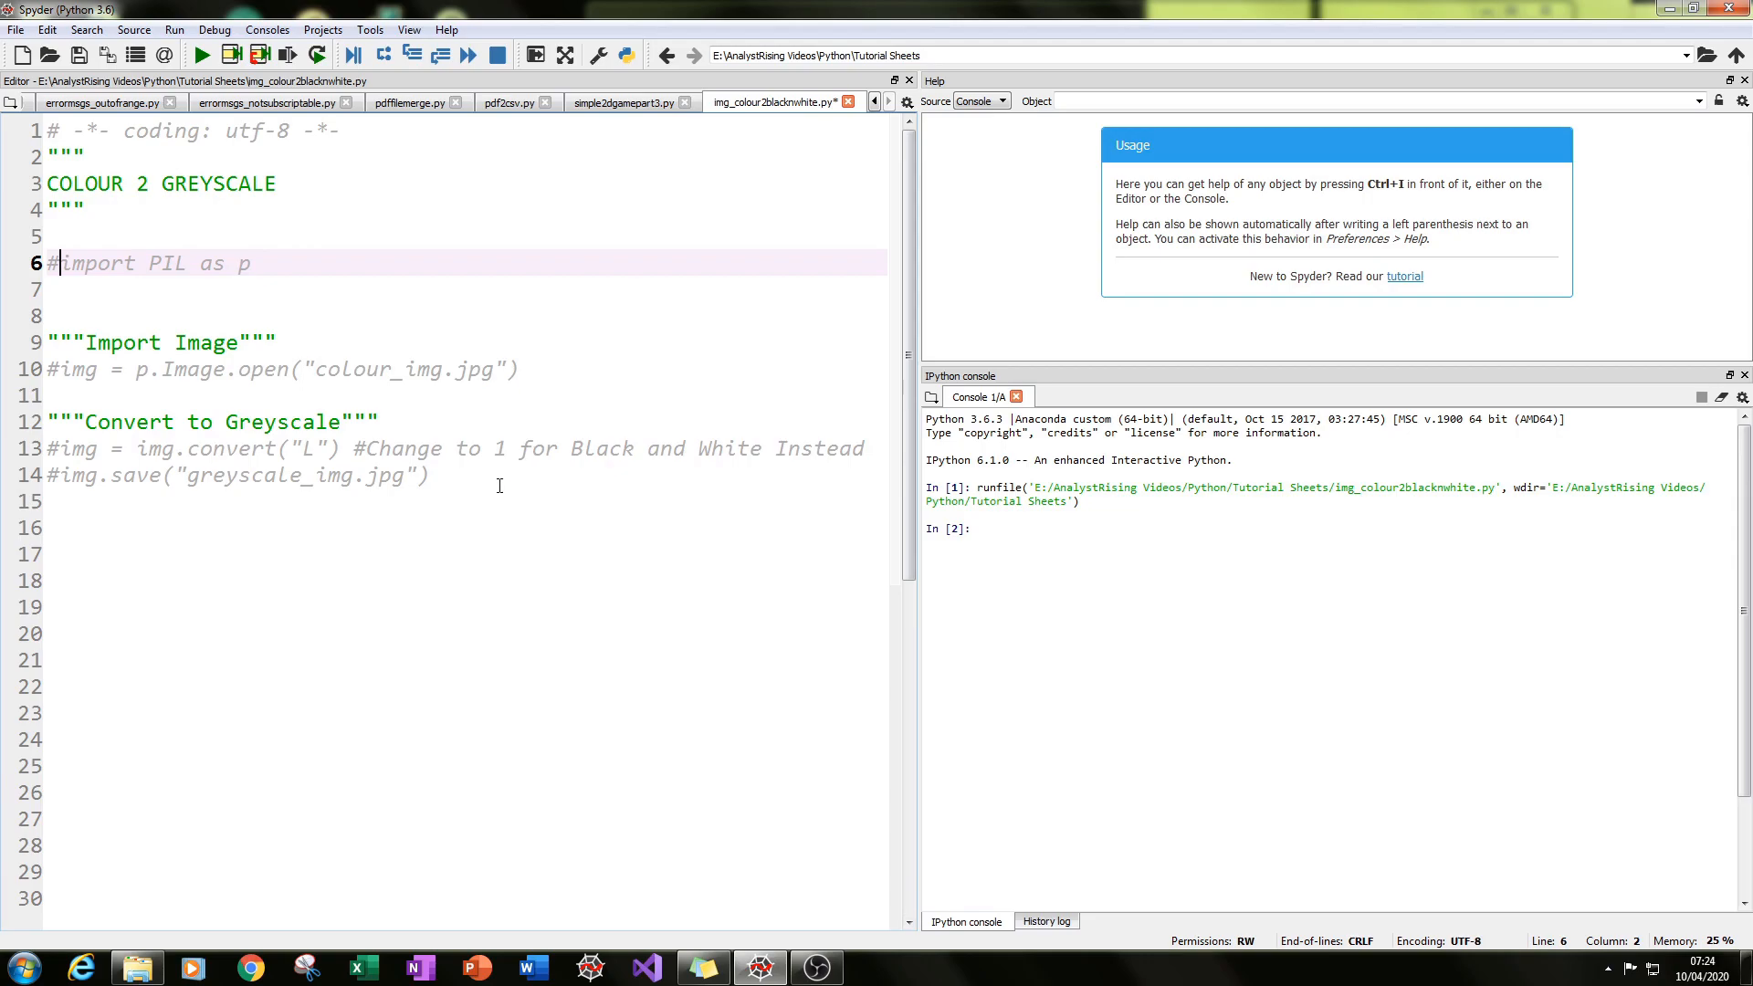
left_click(136, 967)
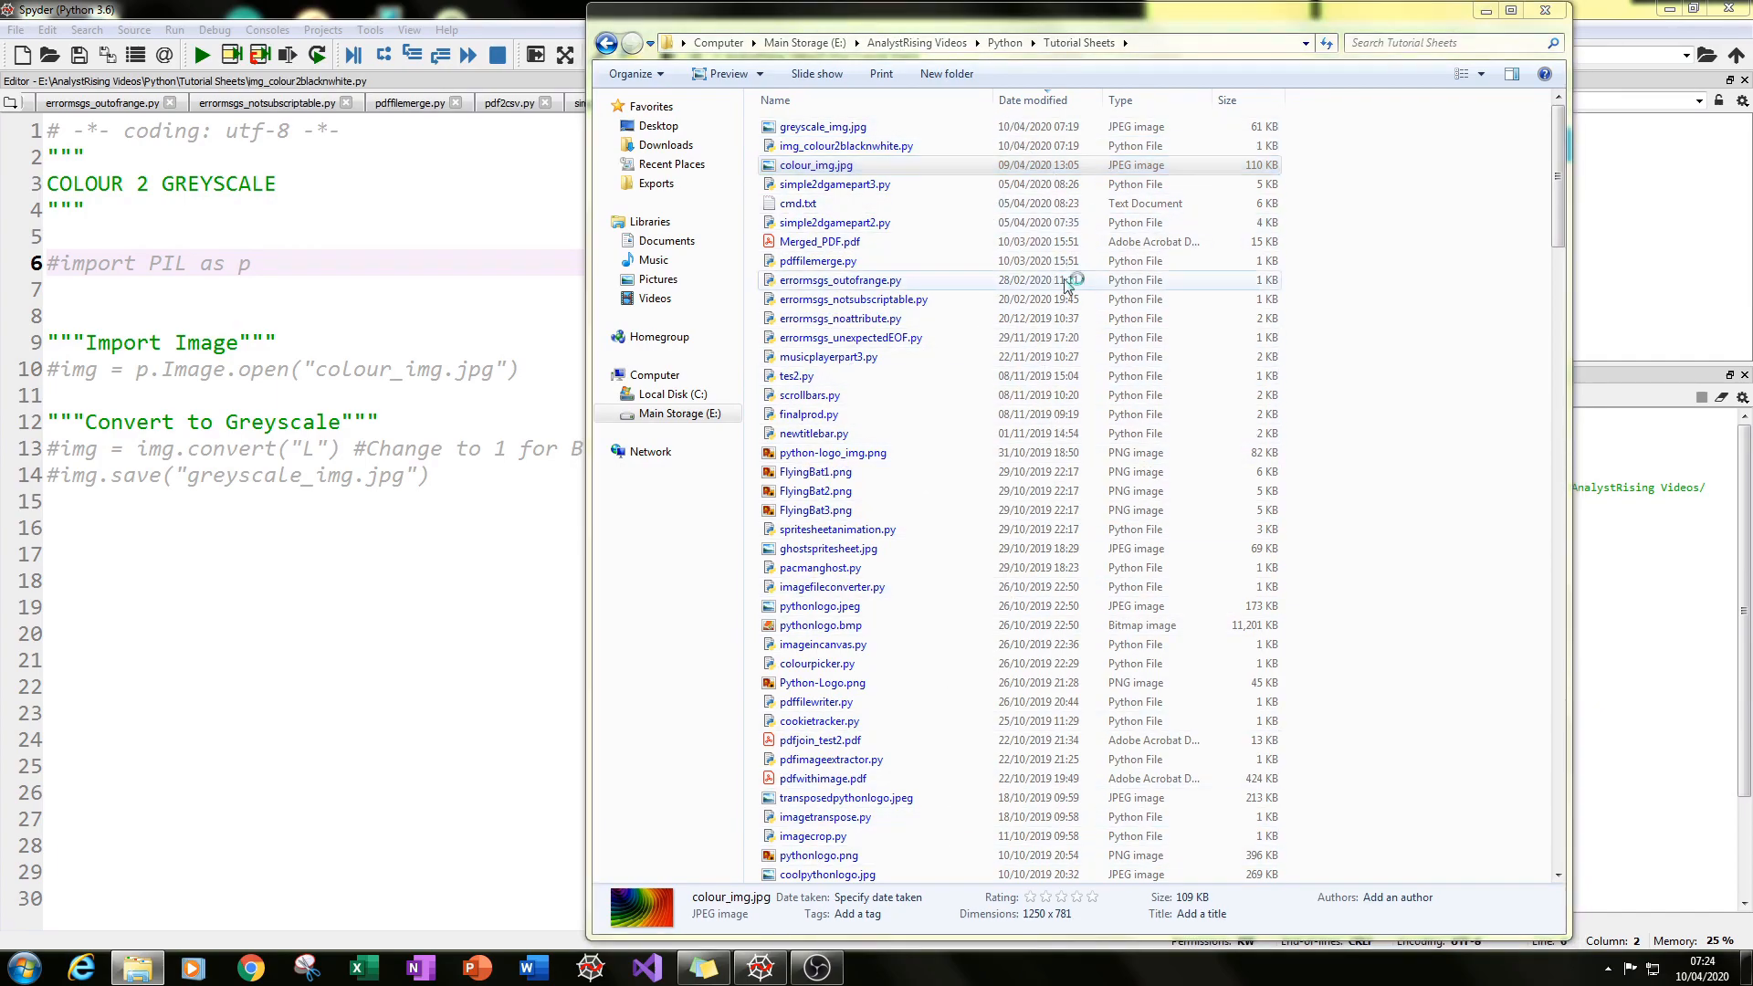
Preview the rainbow colour_img.jpg in Windows Photo Viewer, then close the preview.
double_click(815, 164)
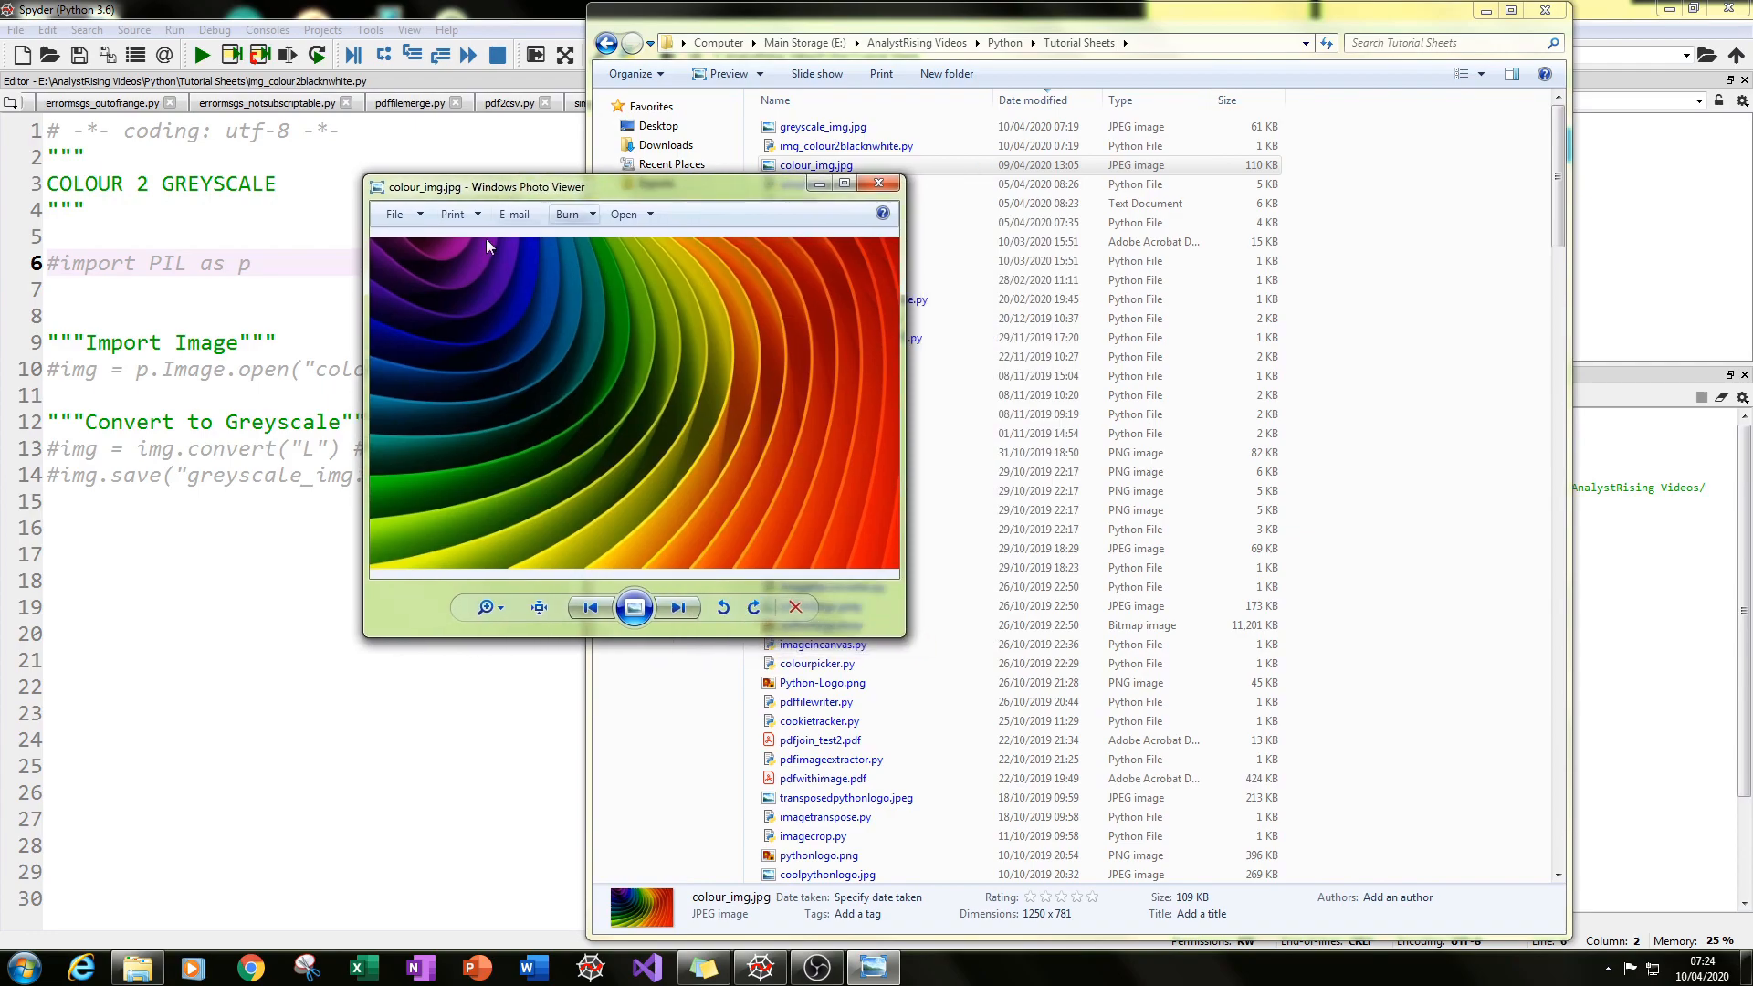
mouse_move(895, 345)
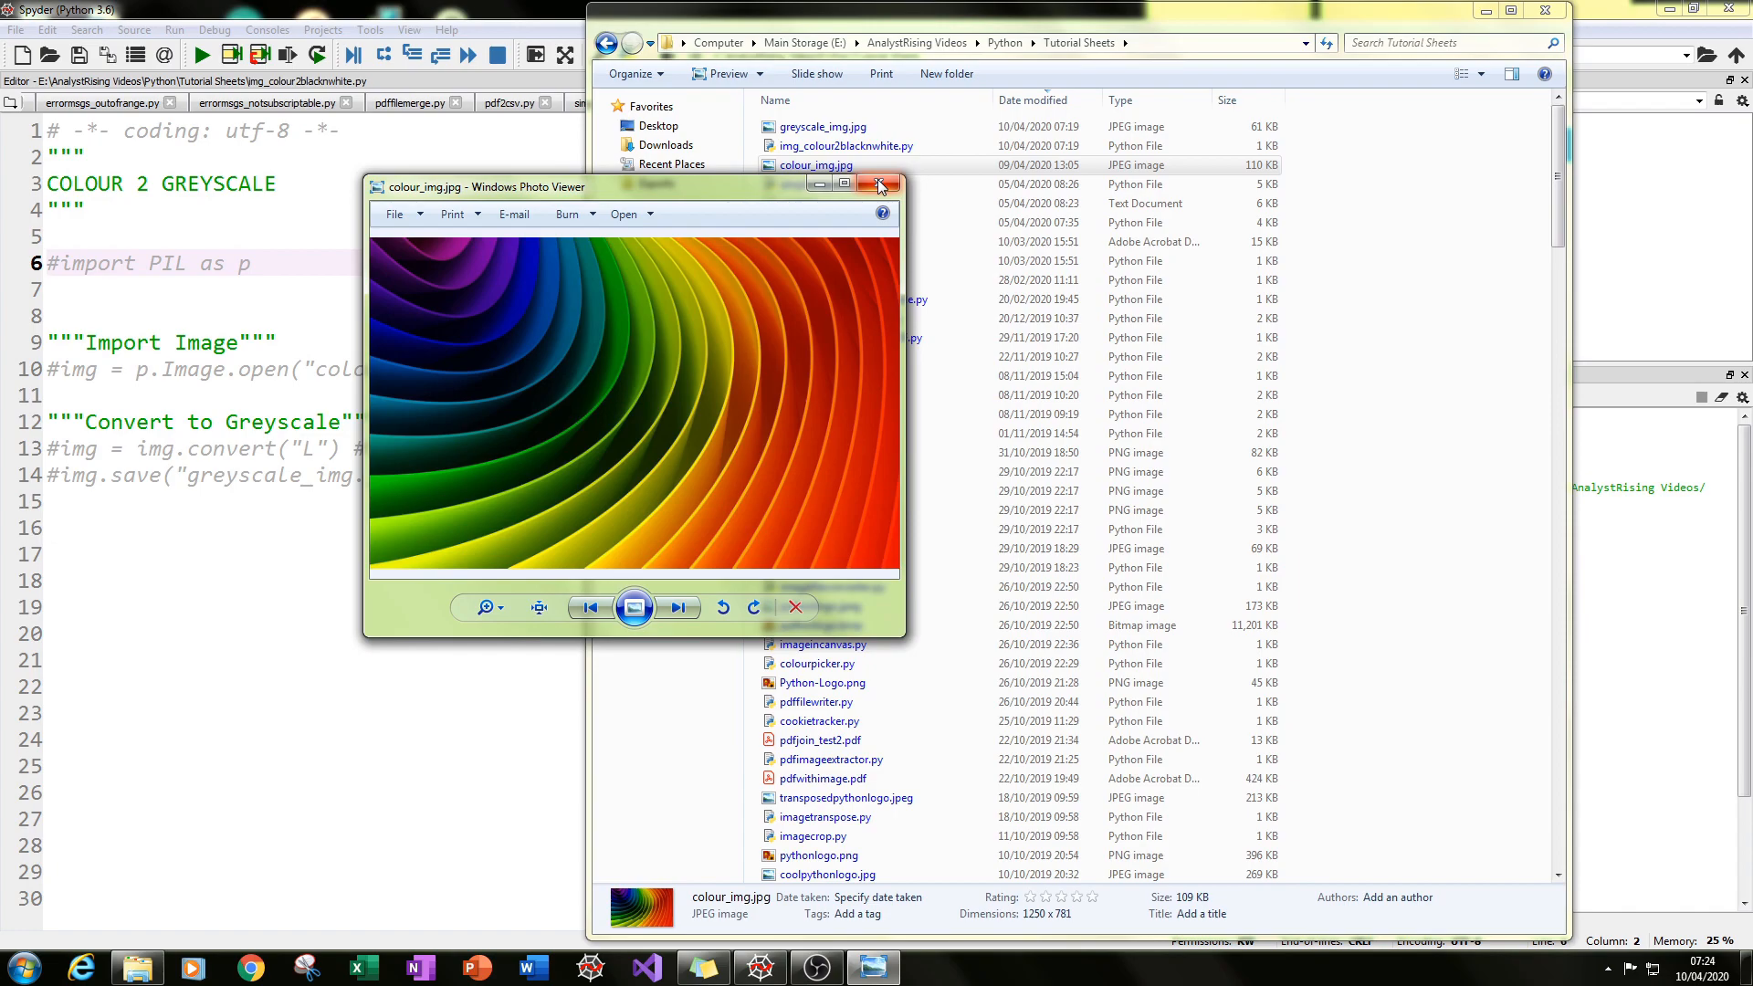
mouse_move(880, 186)
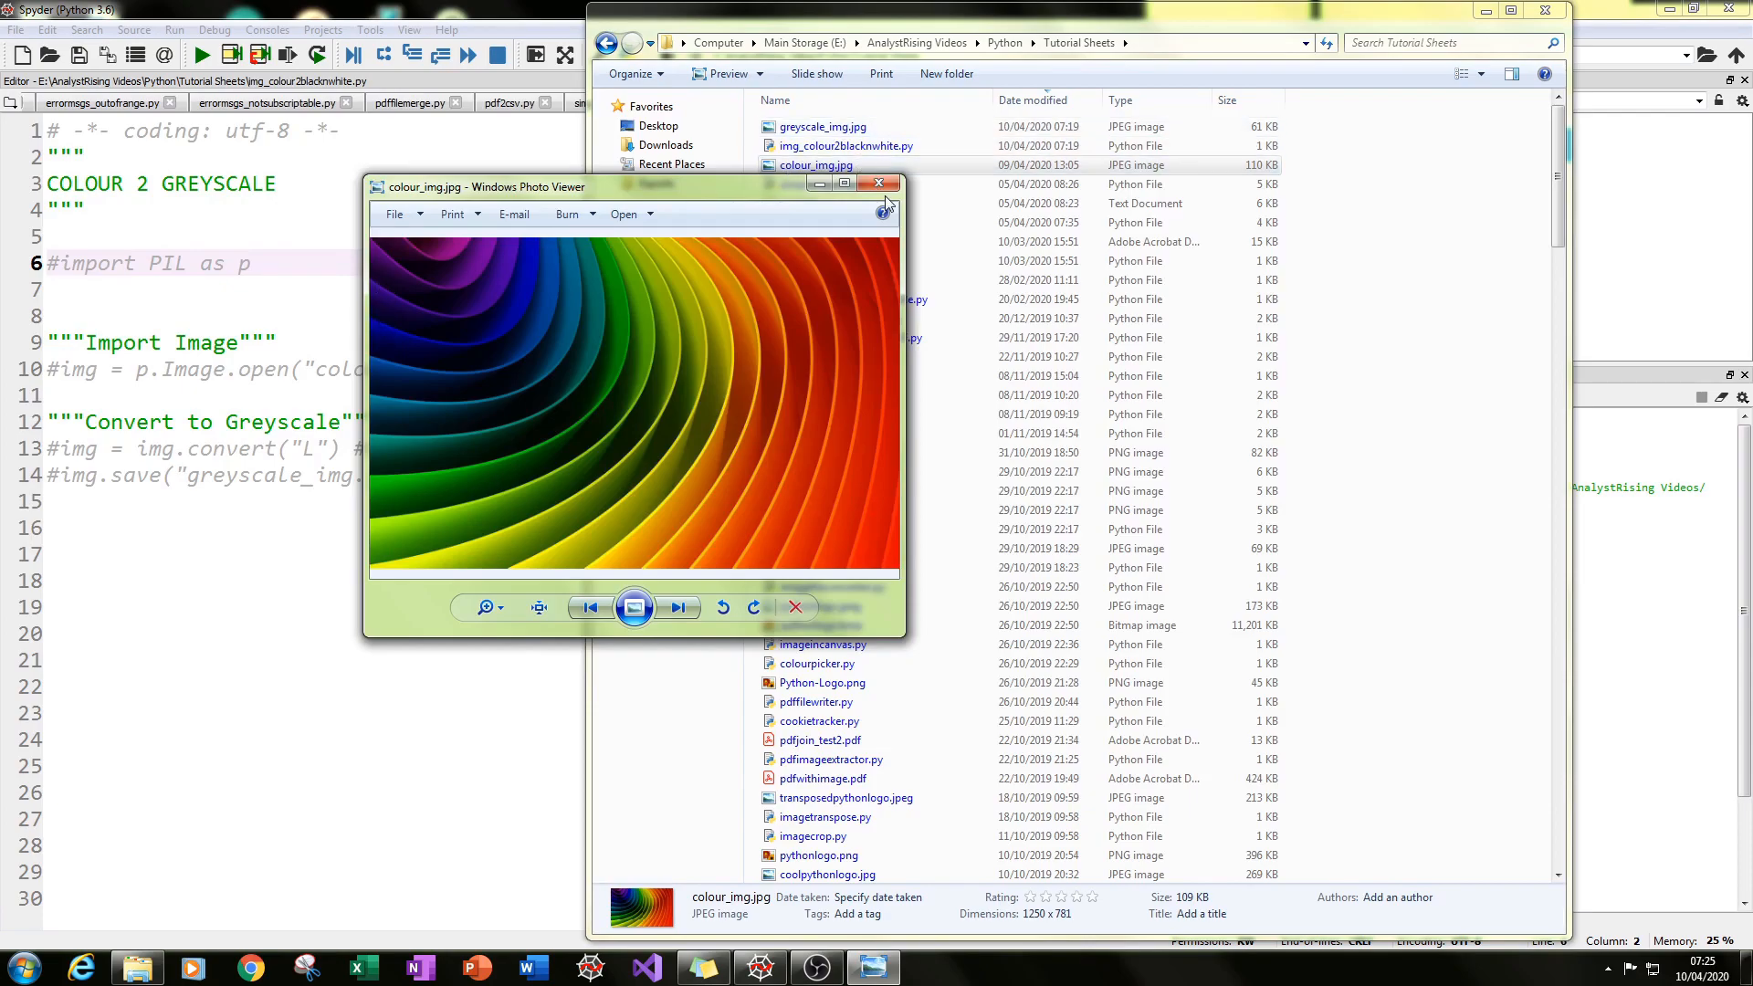
left_click(880, 183)
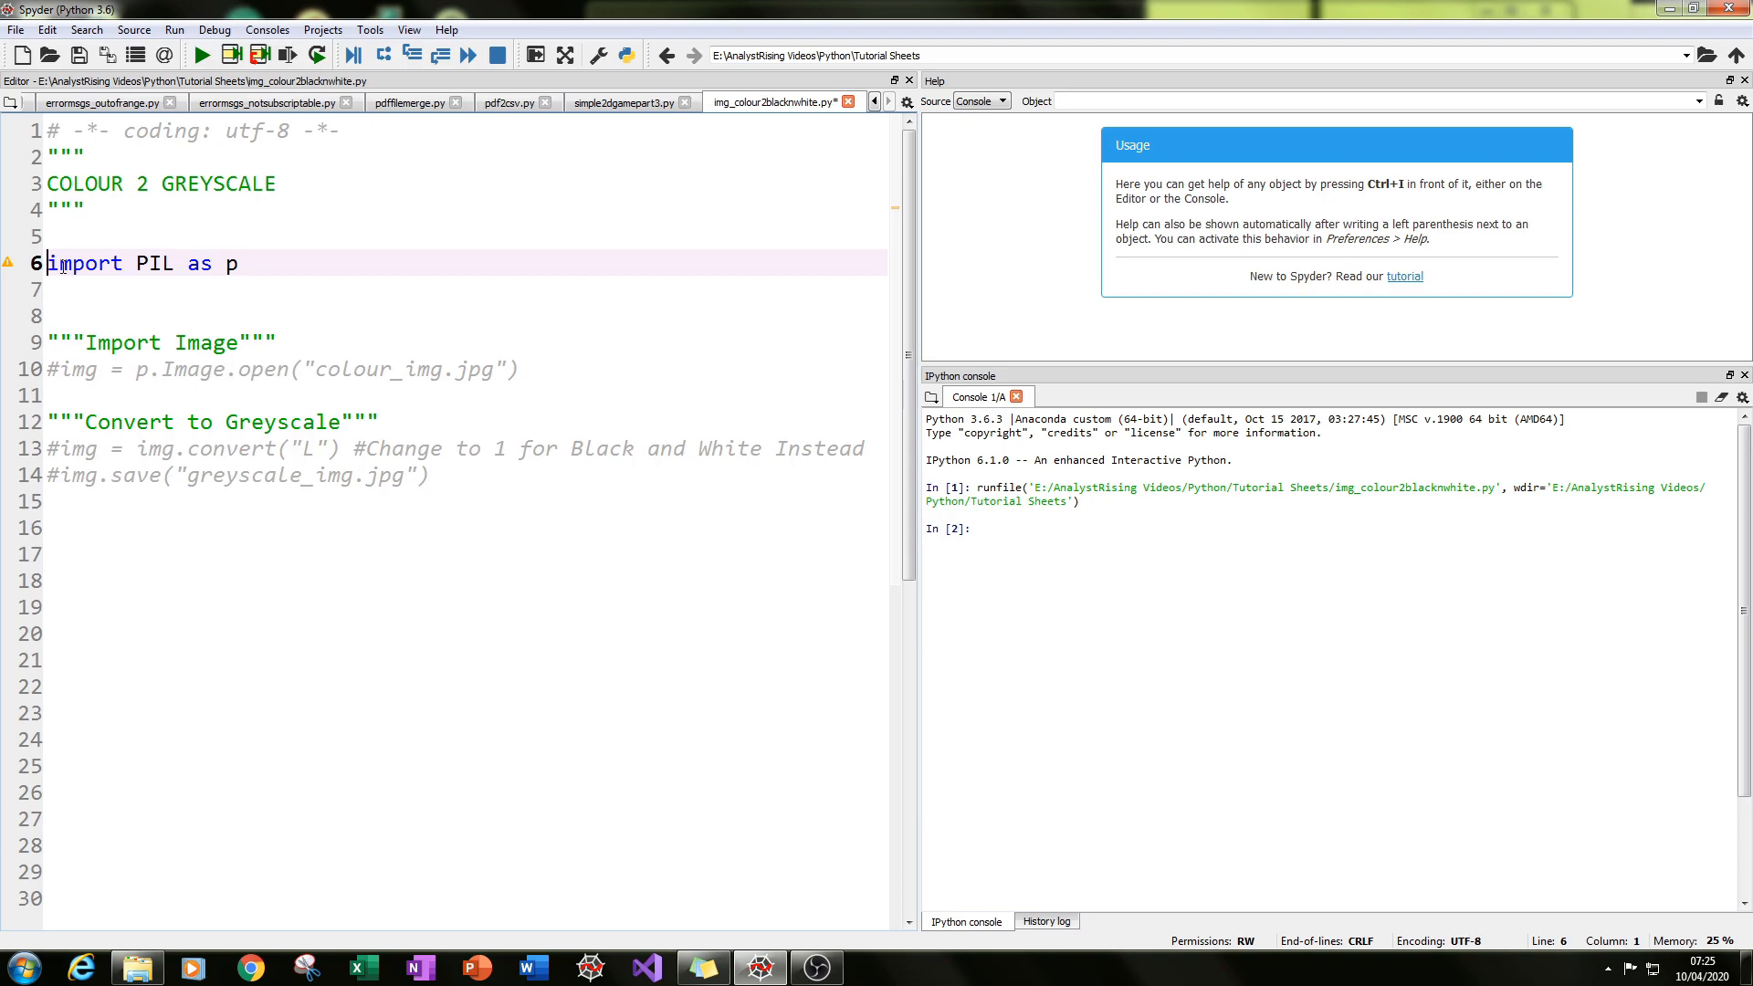
Uncomment the img = p.Image.open("colour_img.jpg") line and review its variable and file name.
left_click(63, 369)
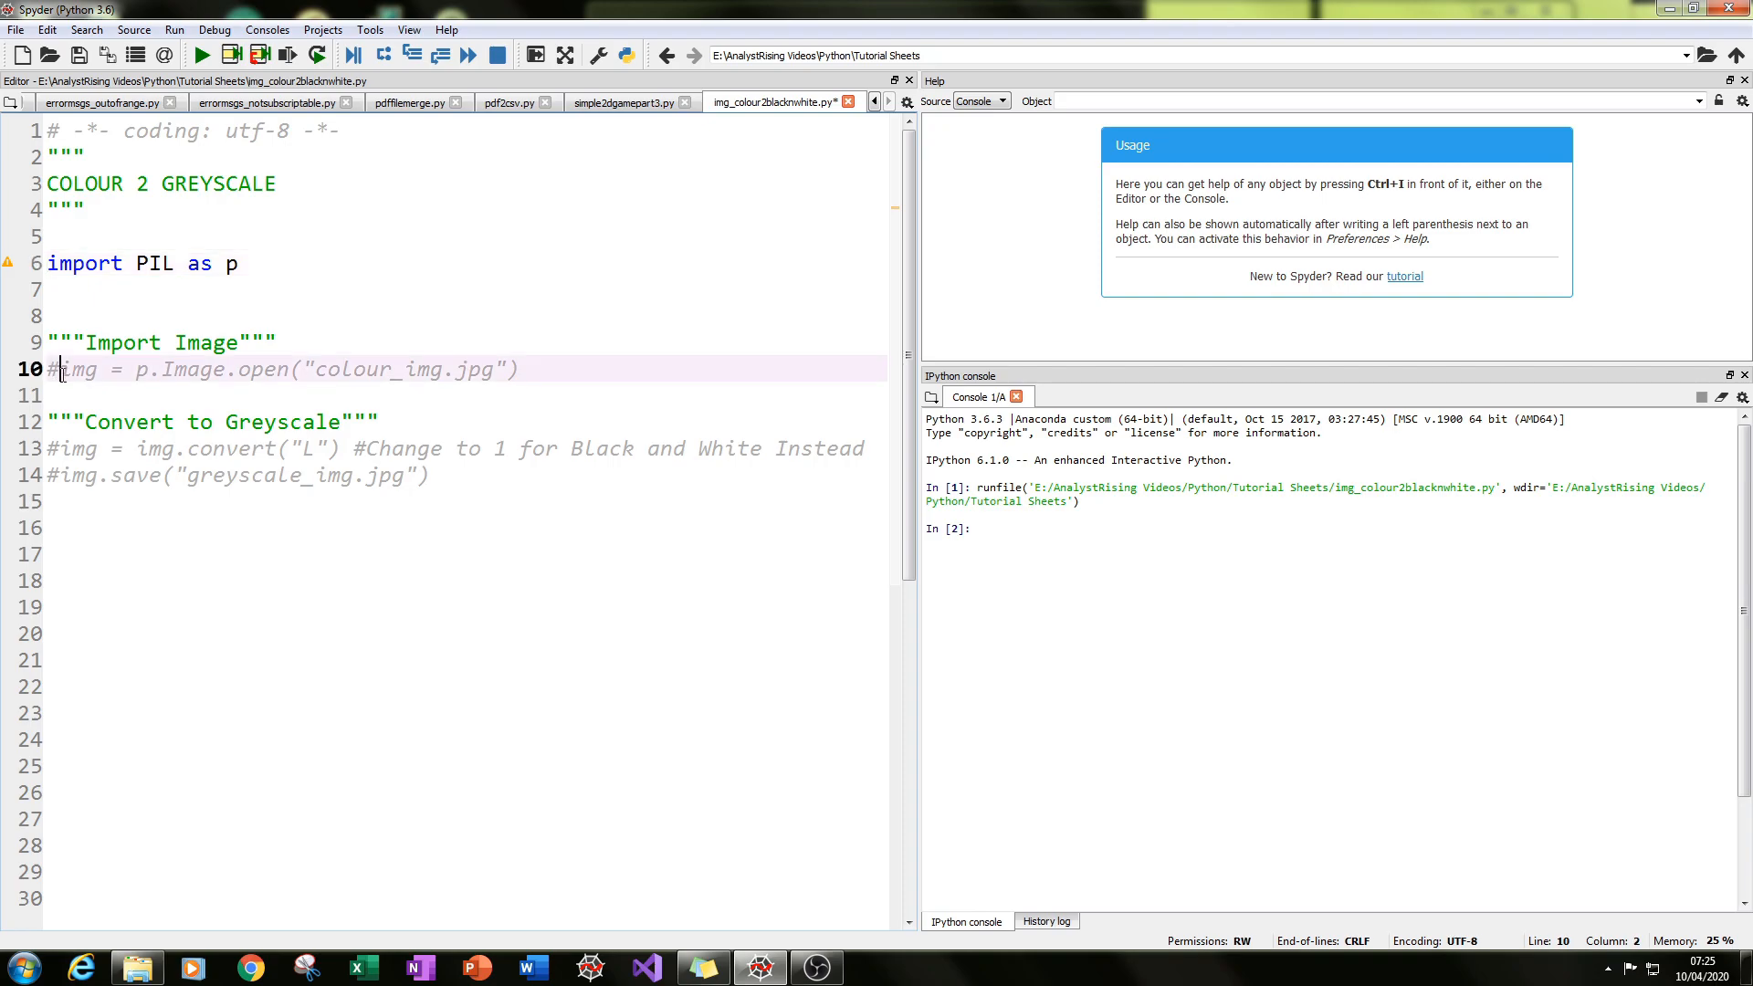
key("BackSpace")
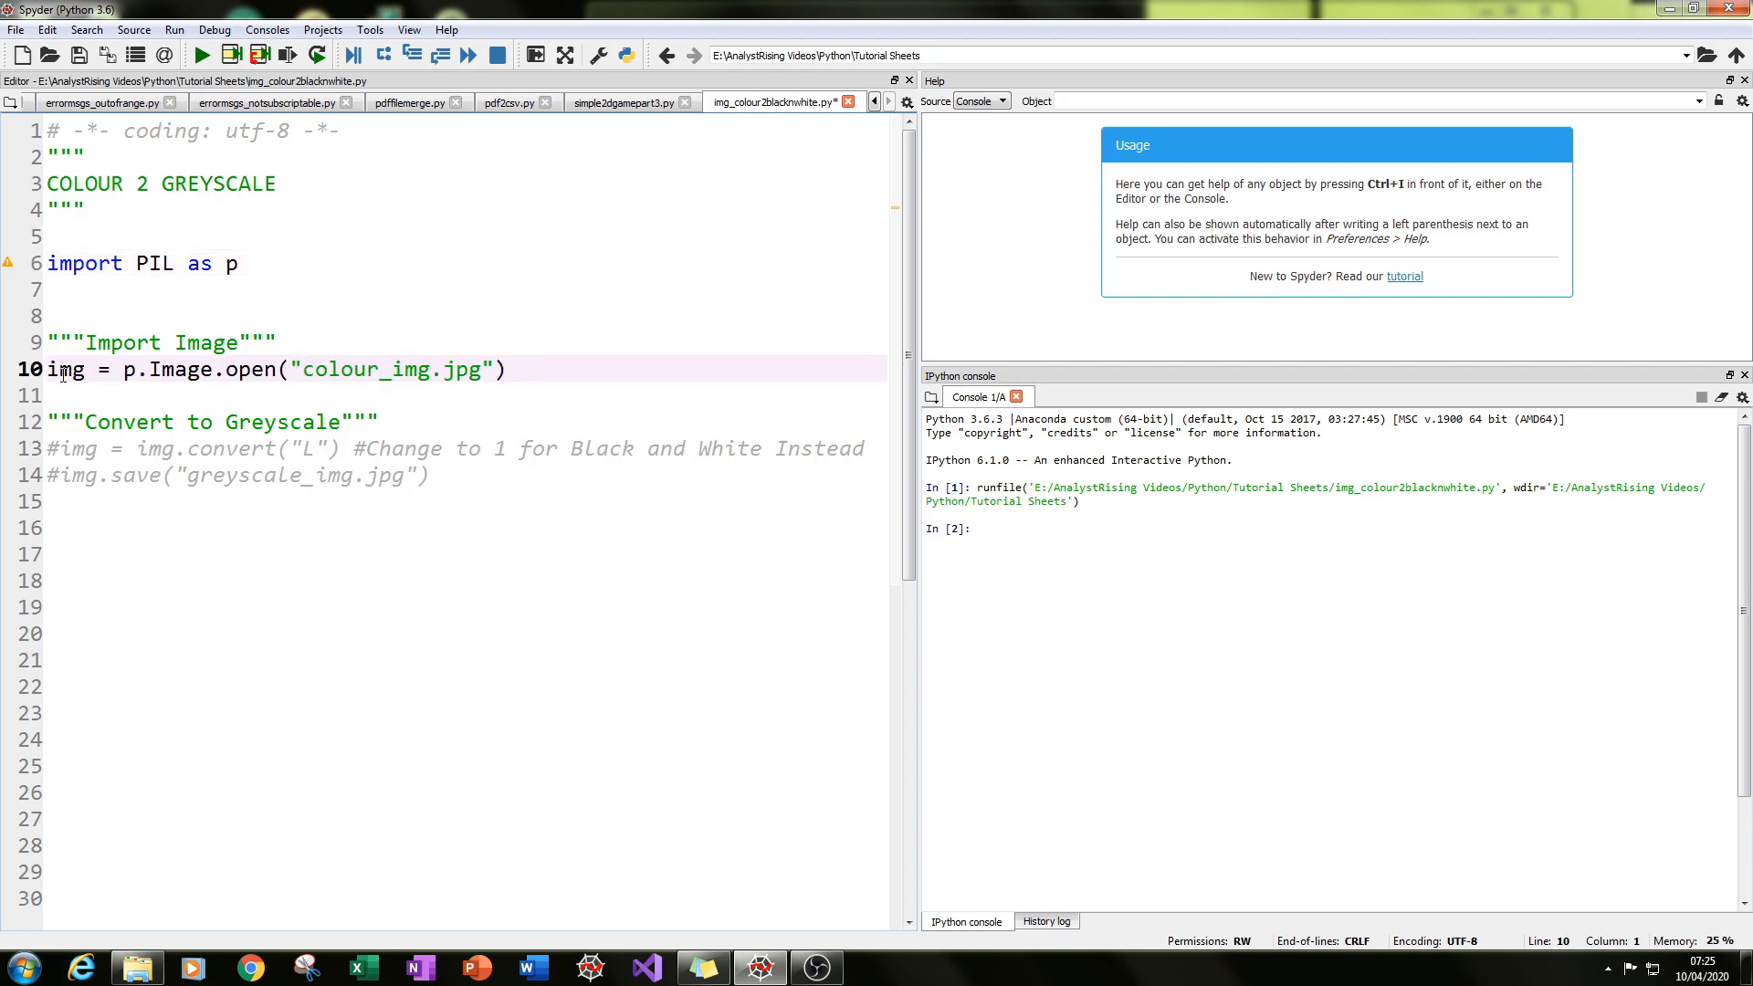
double_click(64, 369)
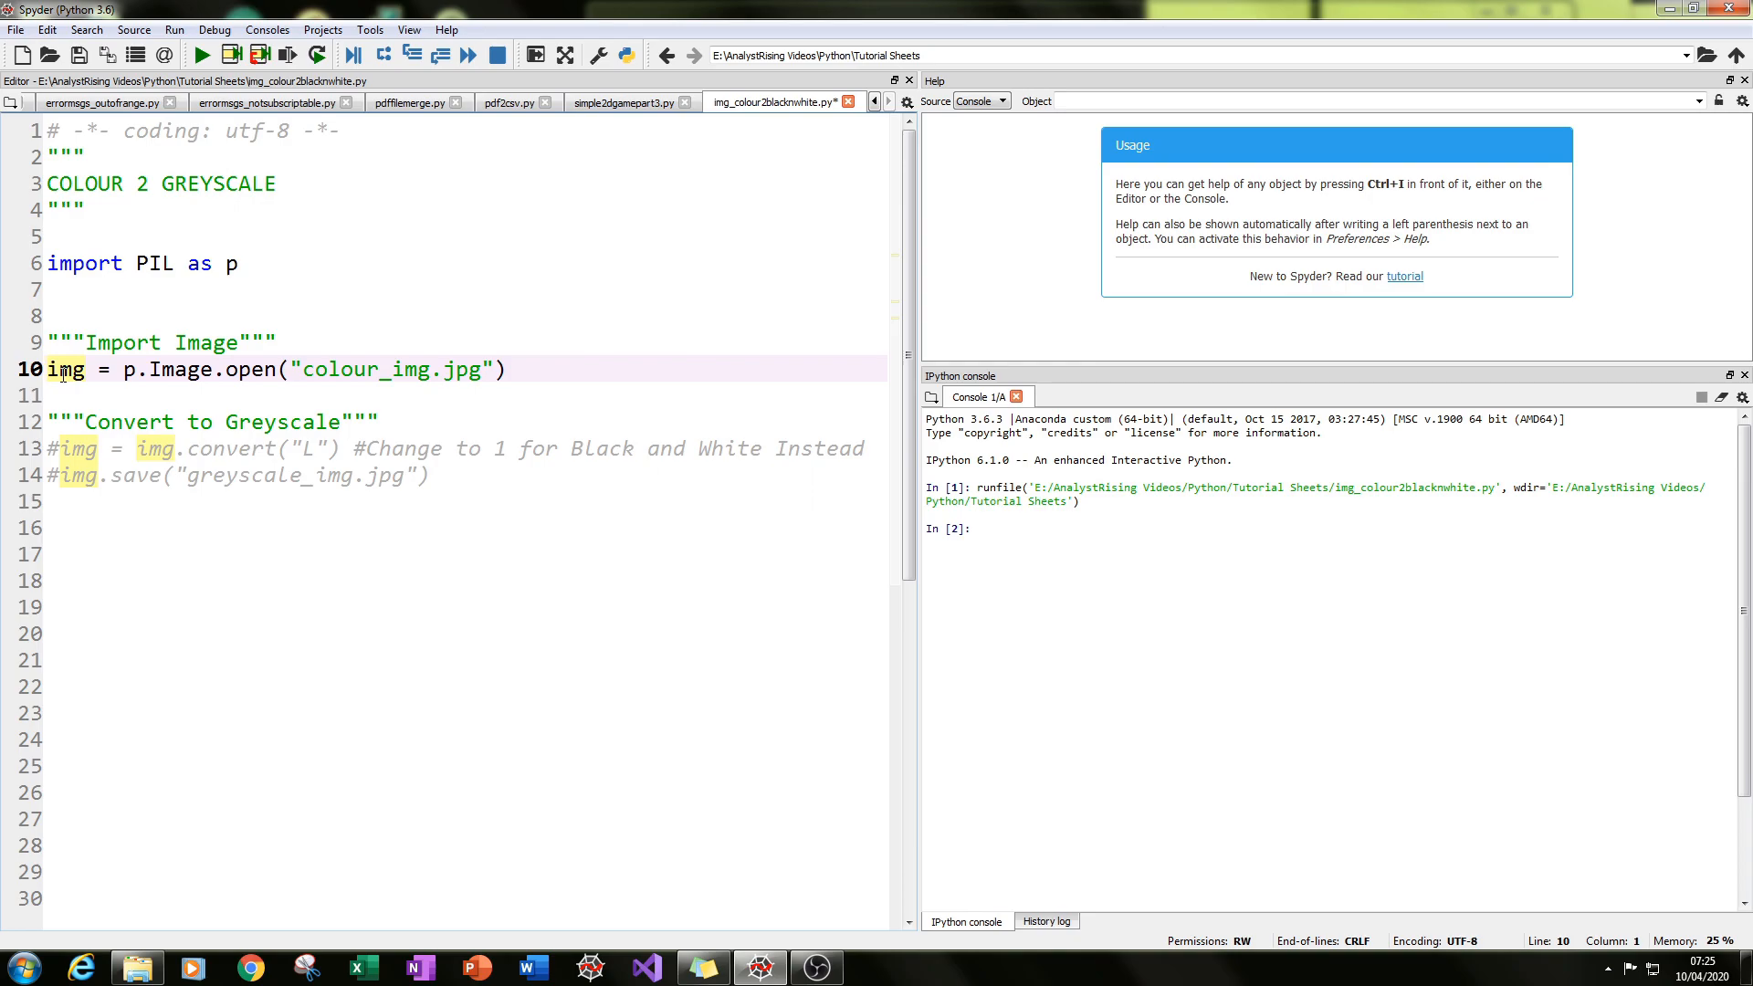
left_click(217, 369)
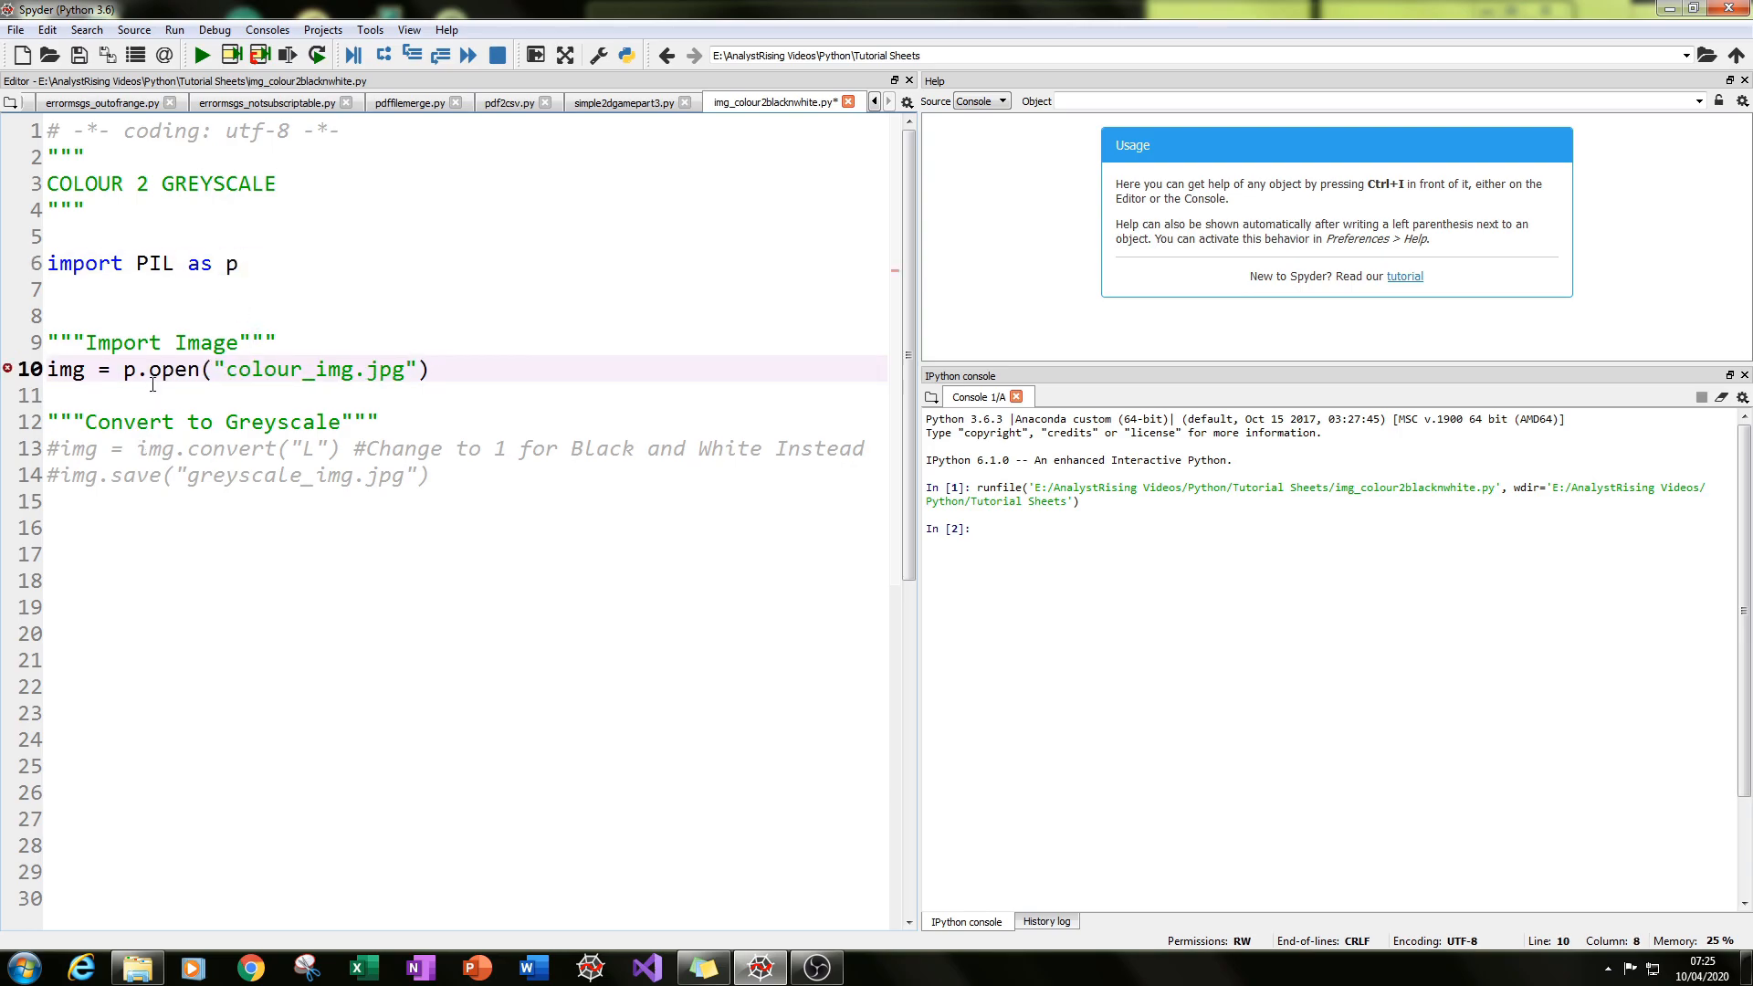
type("Image")
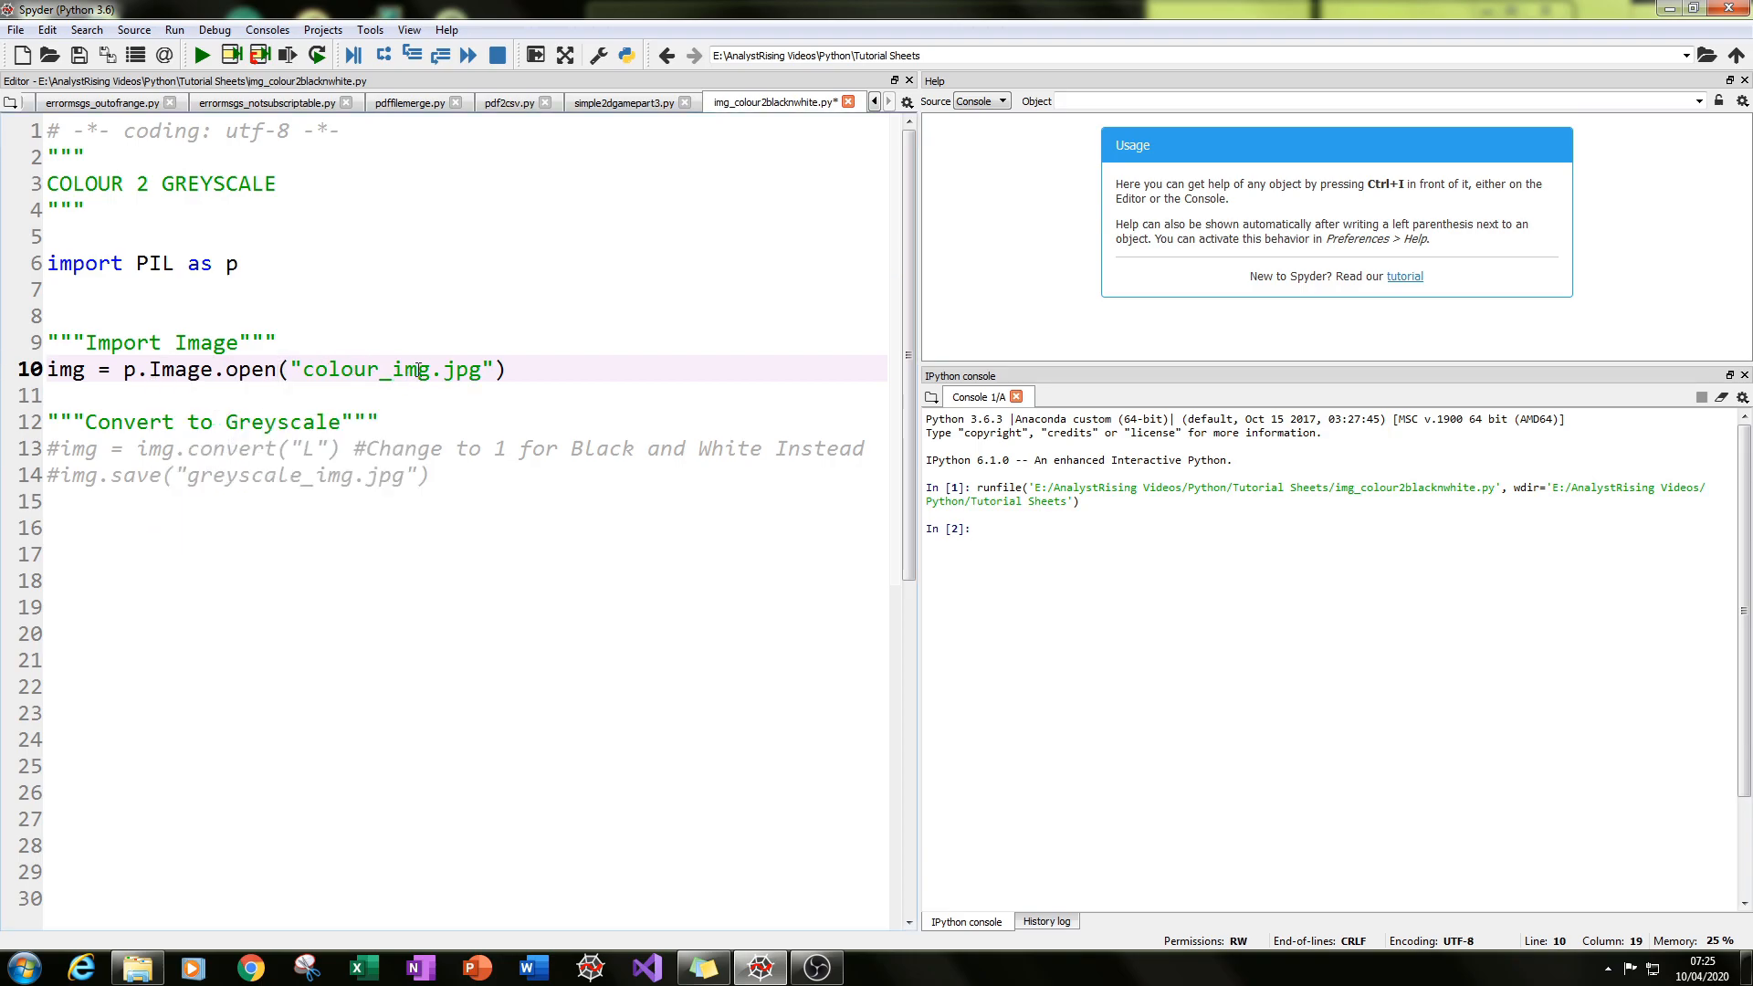
double_click(365, 371)
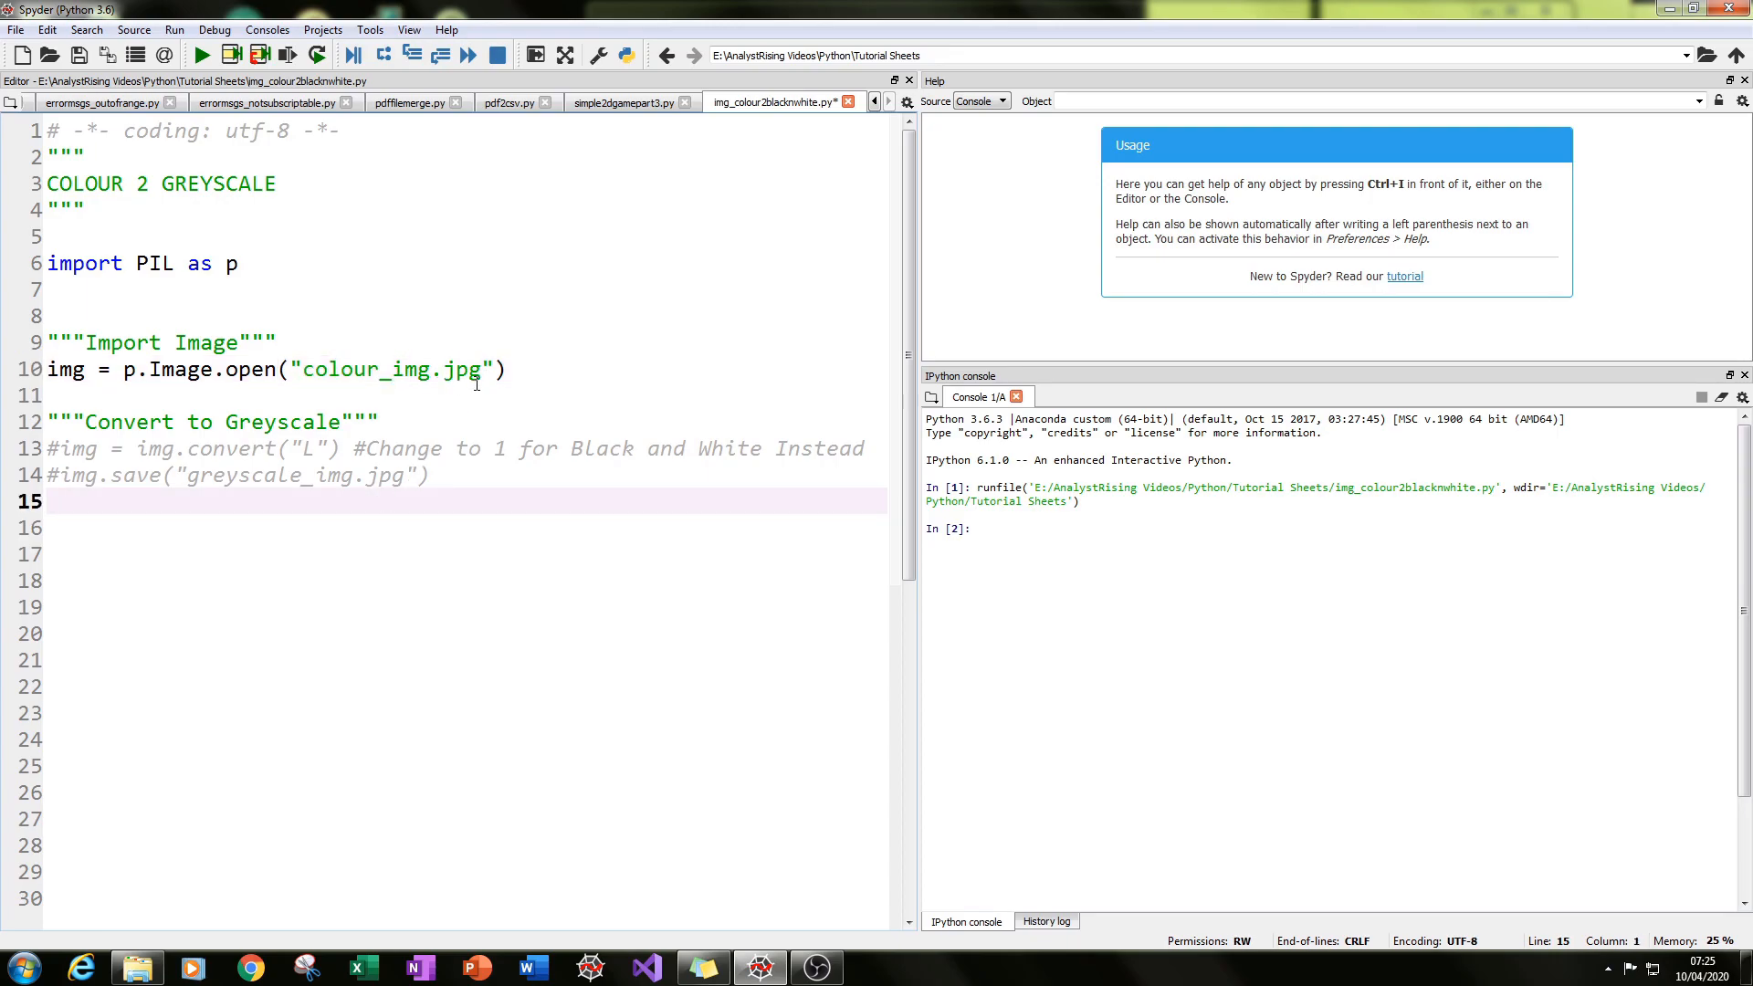
double_click(390, 369)
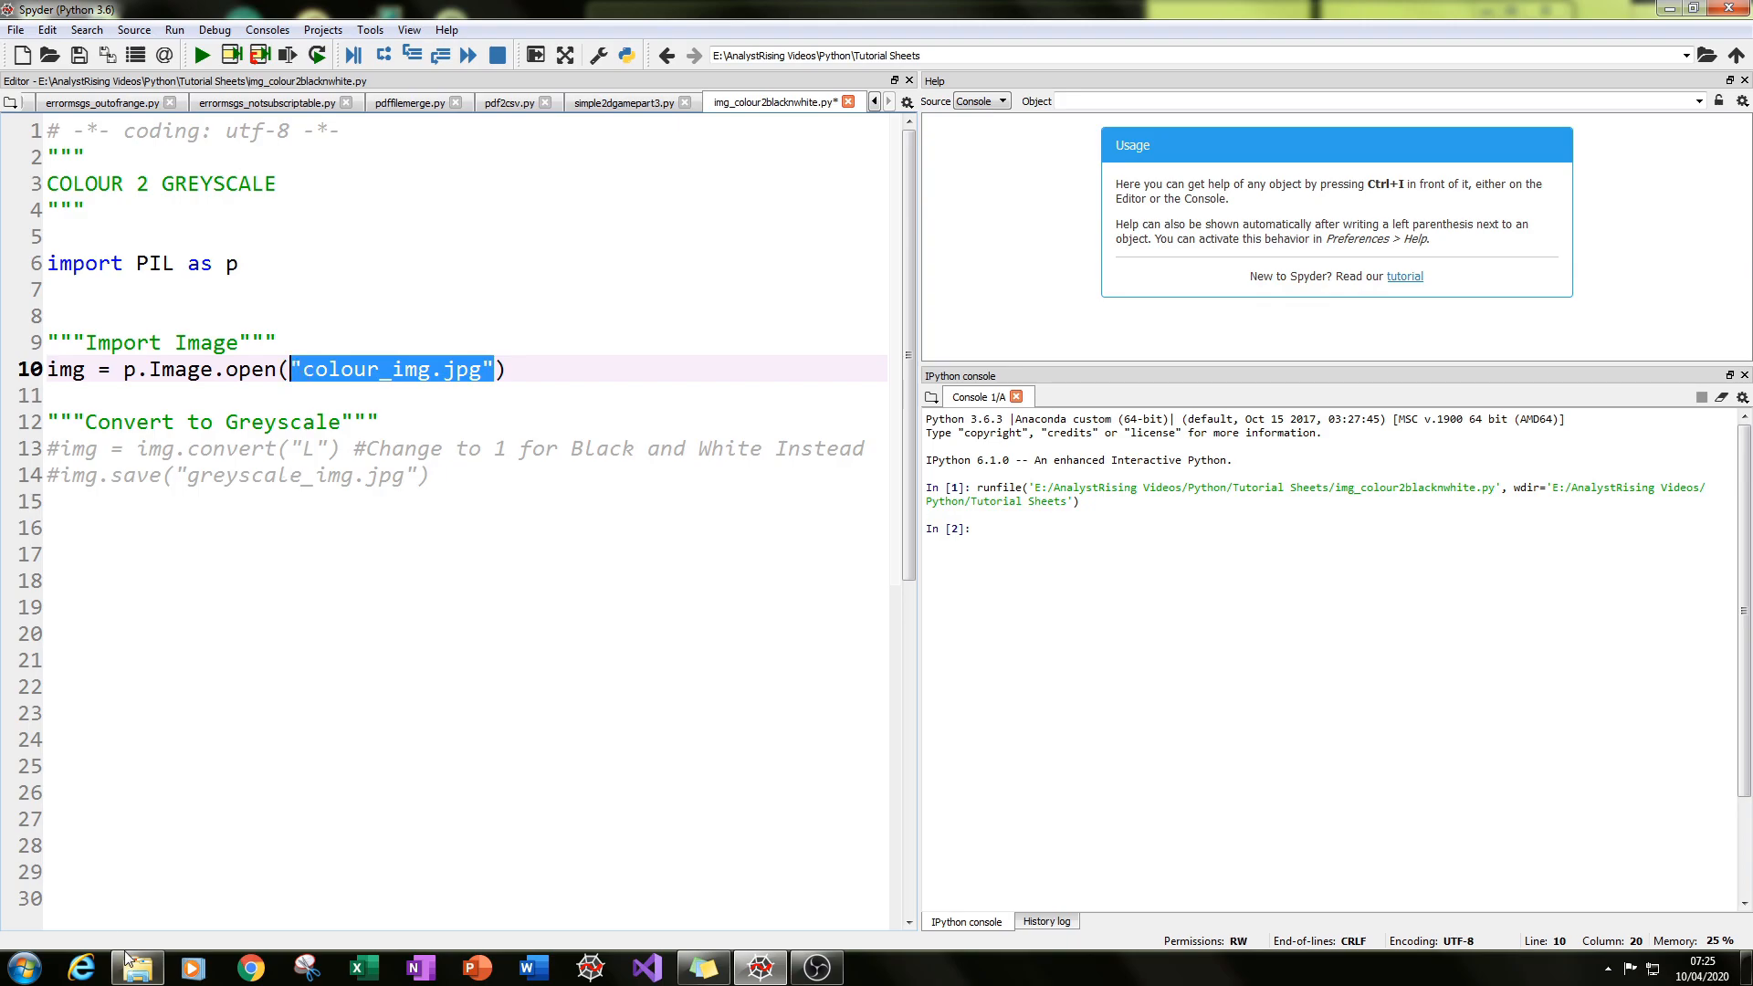
left_click(137, 968)
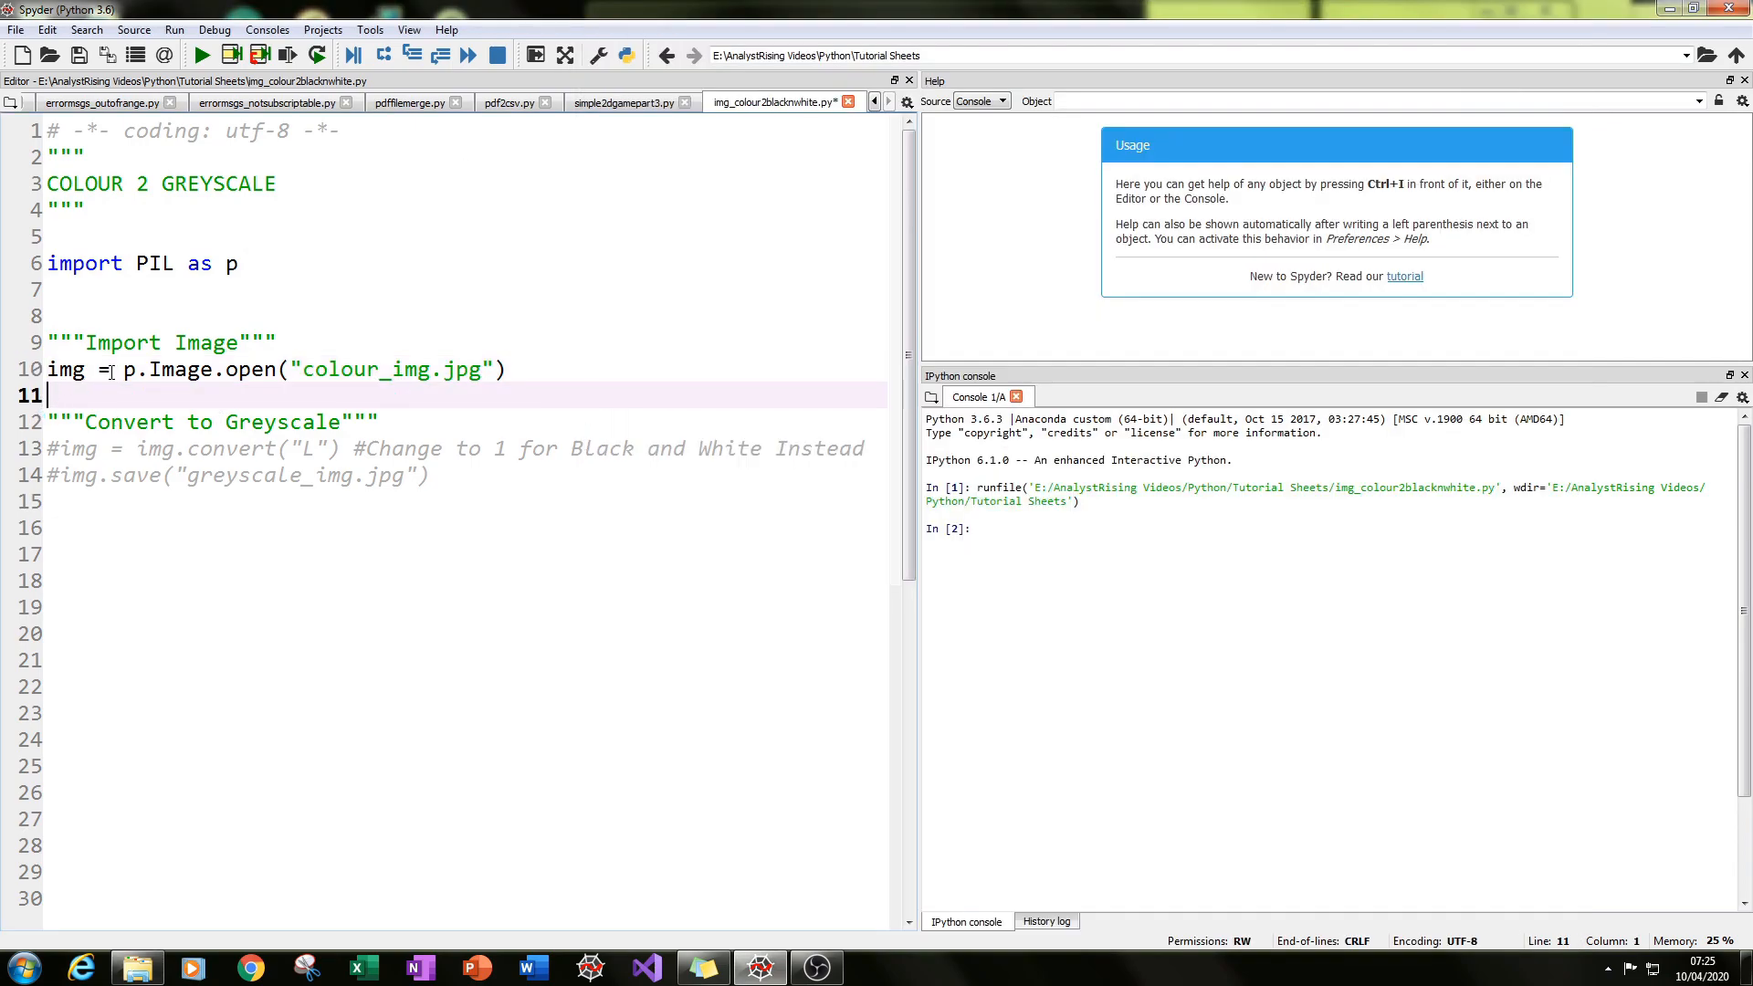
Reselect the img variable and move down to the greyscale convert line.
left_click(82, 369)
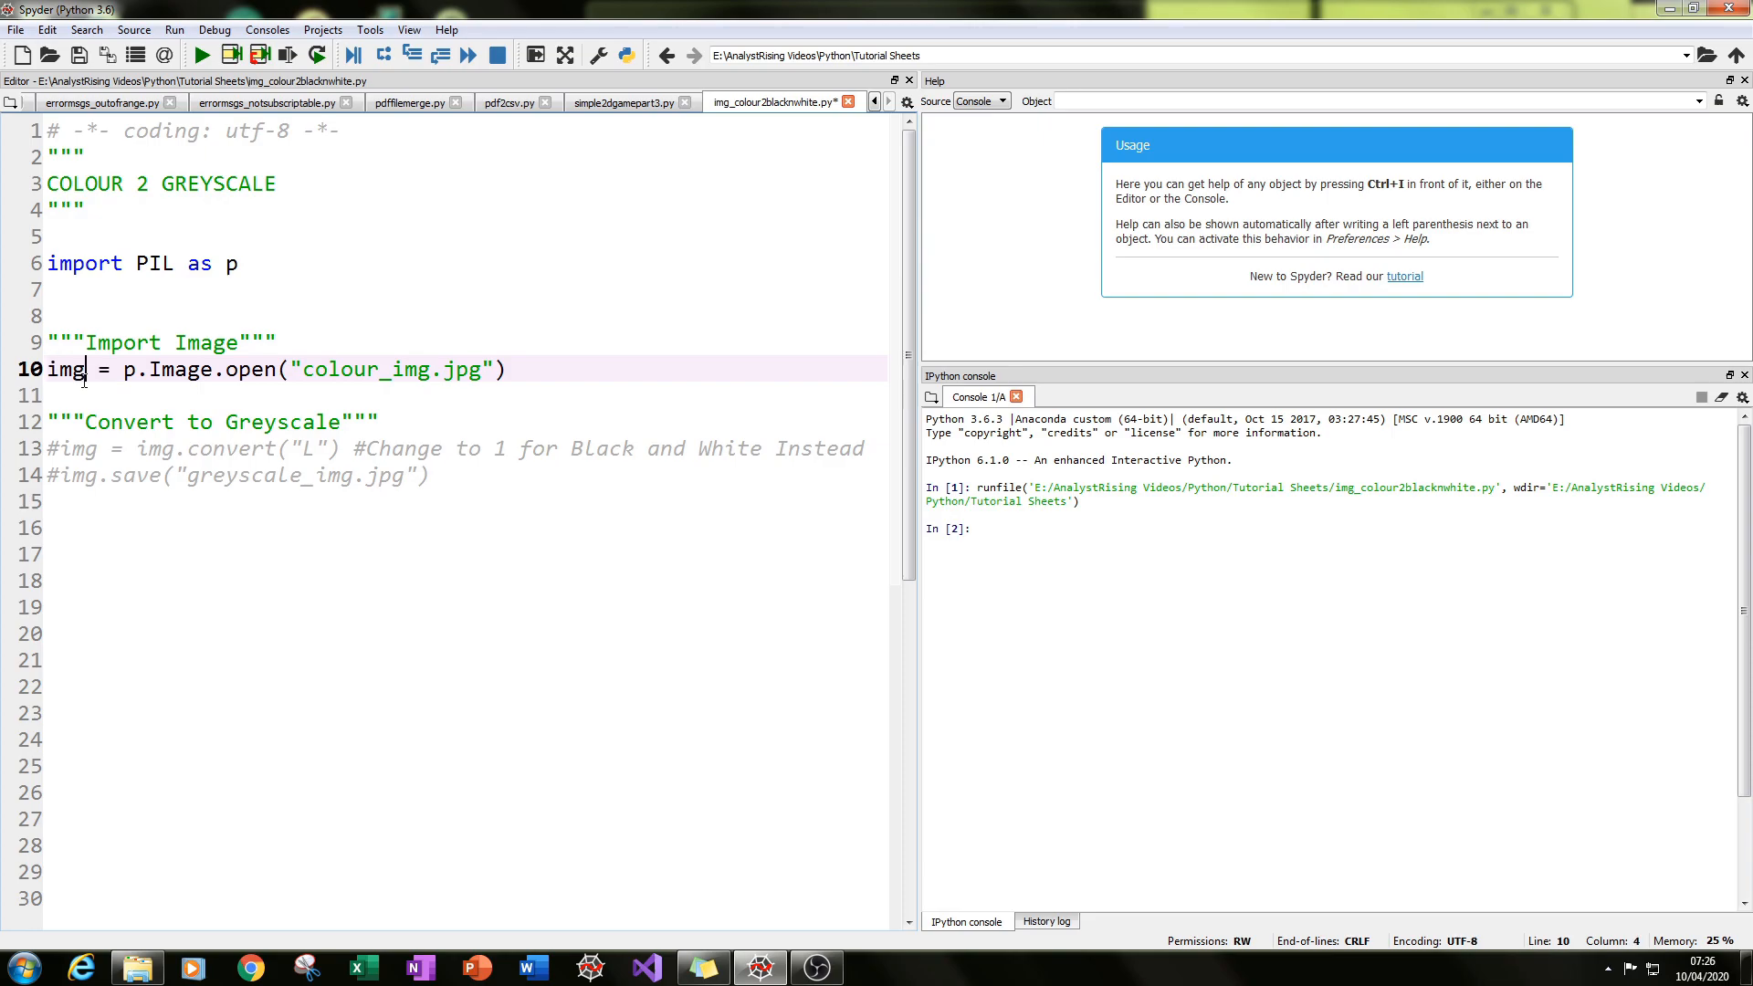
double_click(67, 370)
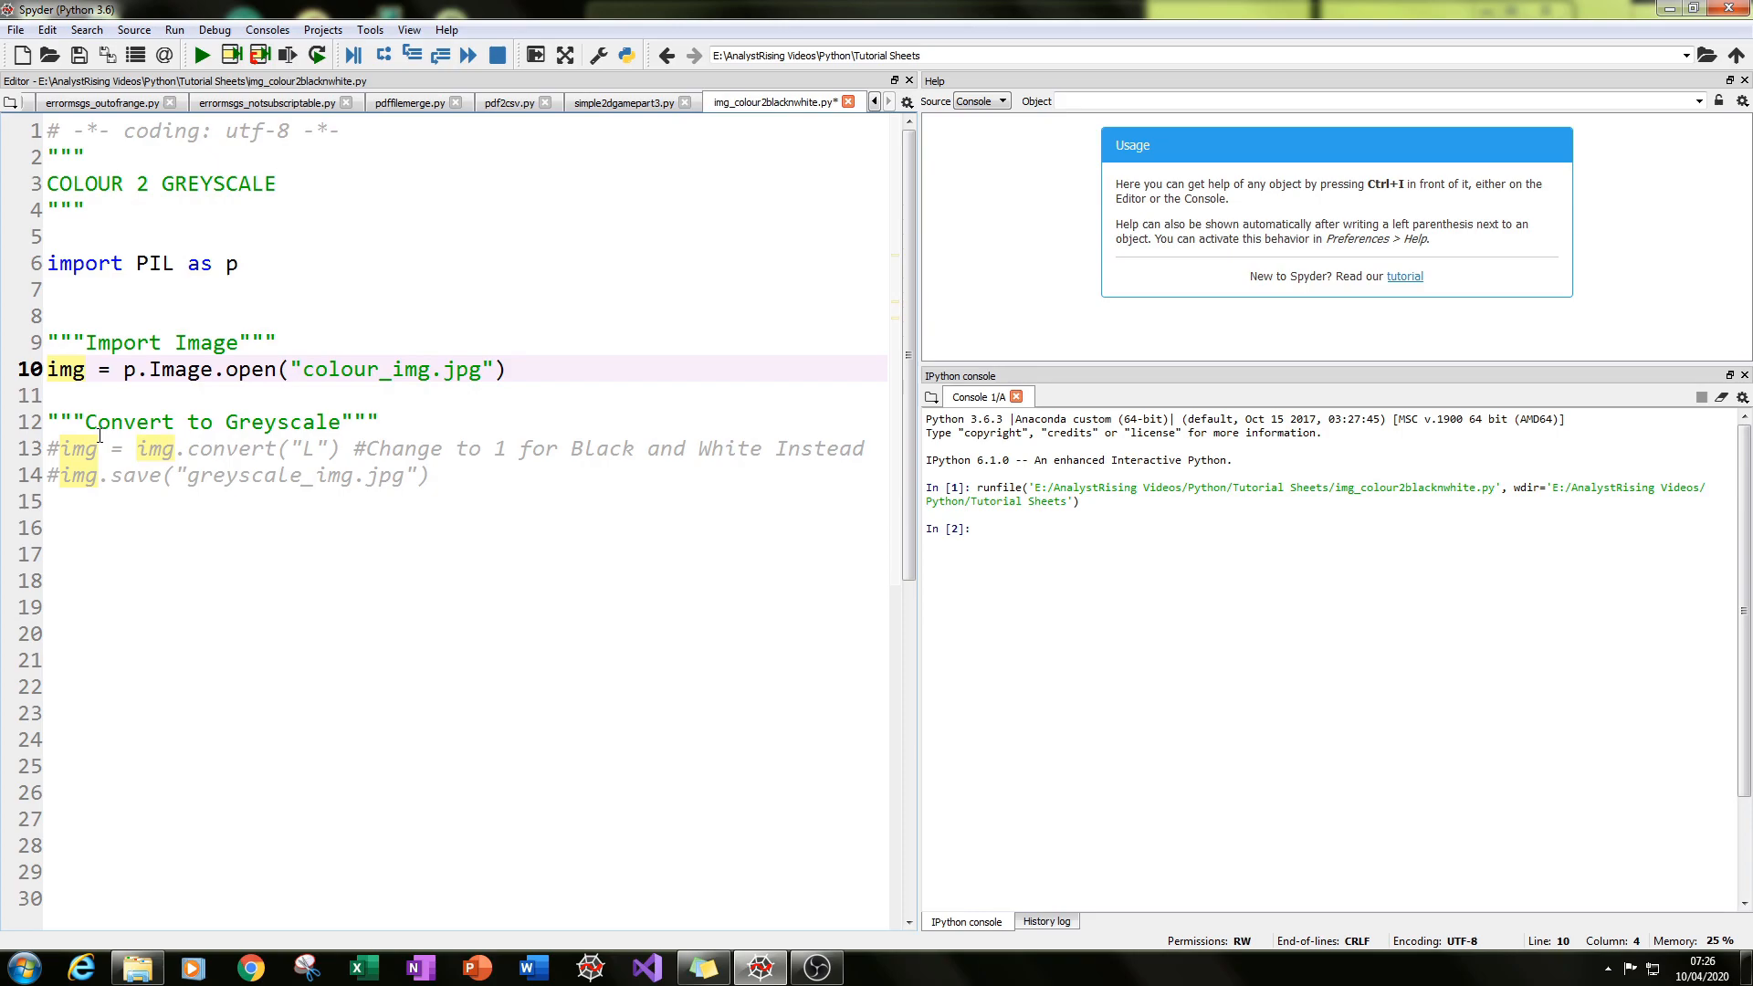
left_click(140, 394)
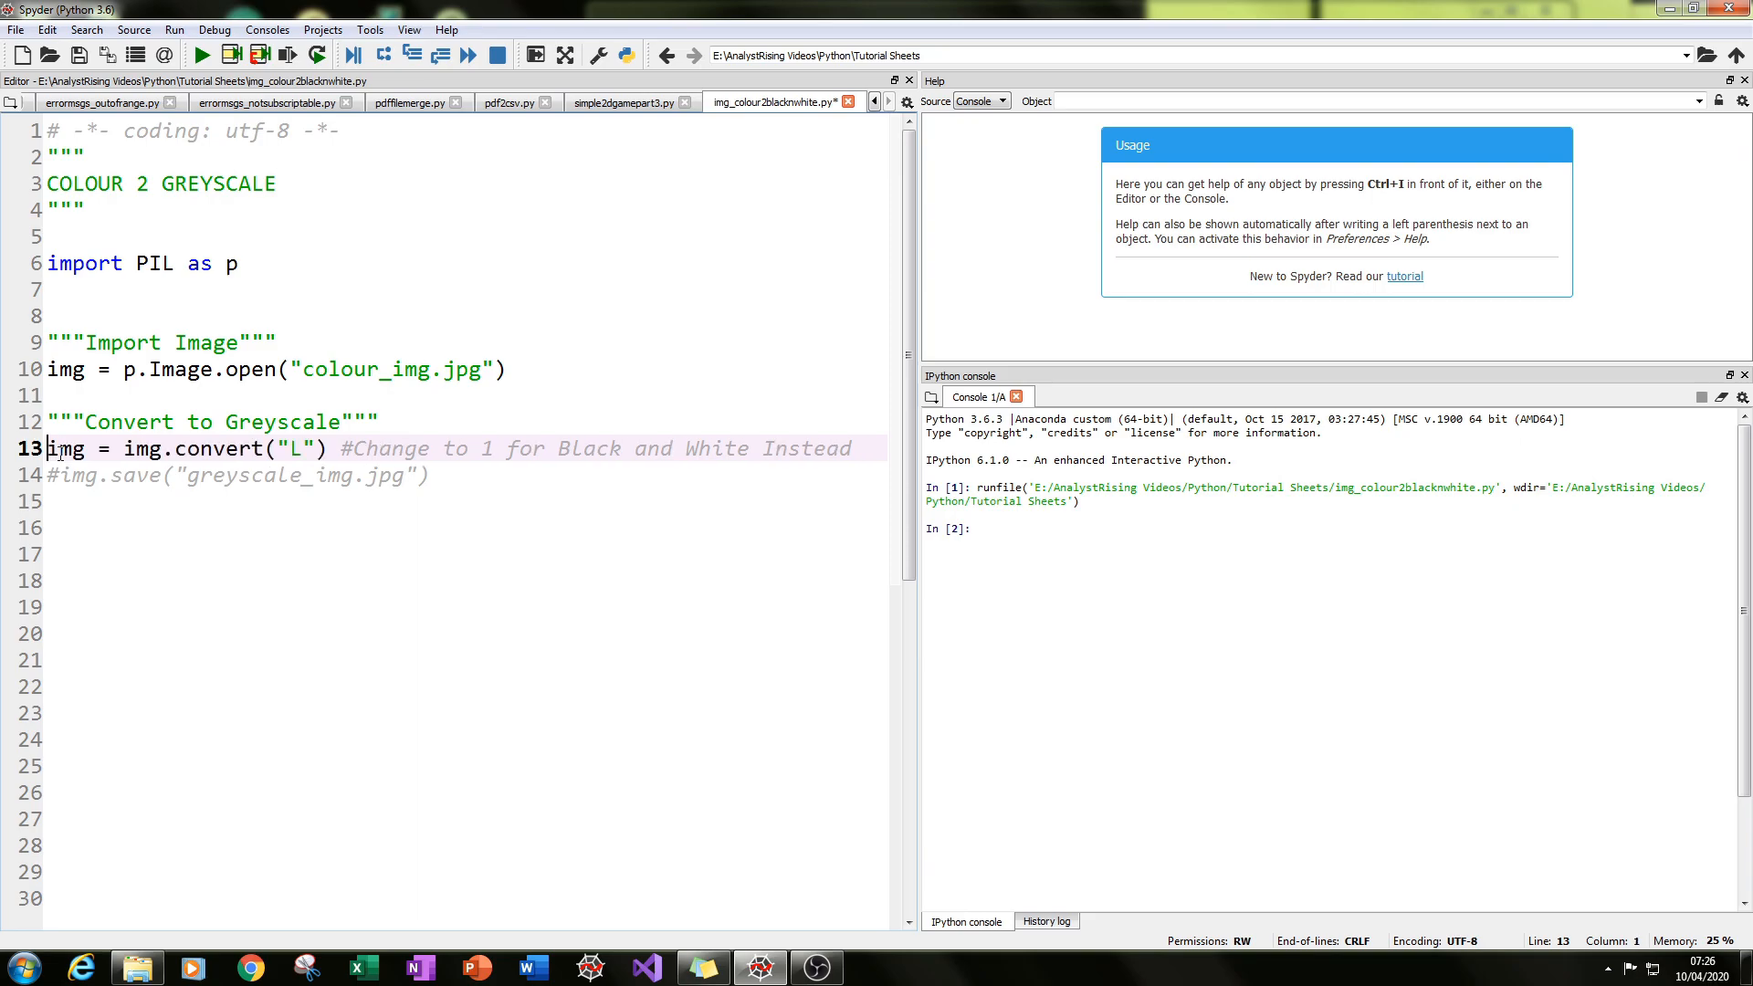
double_click(66, 449)
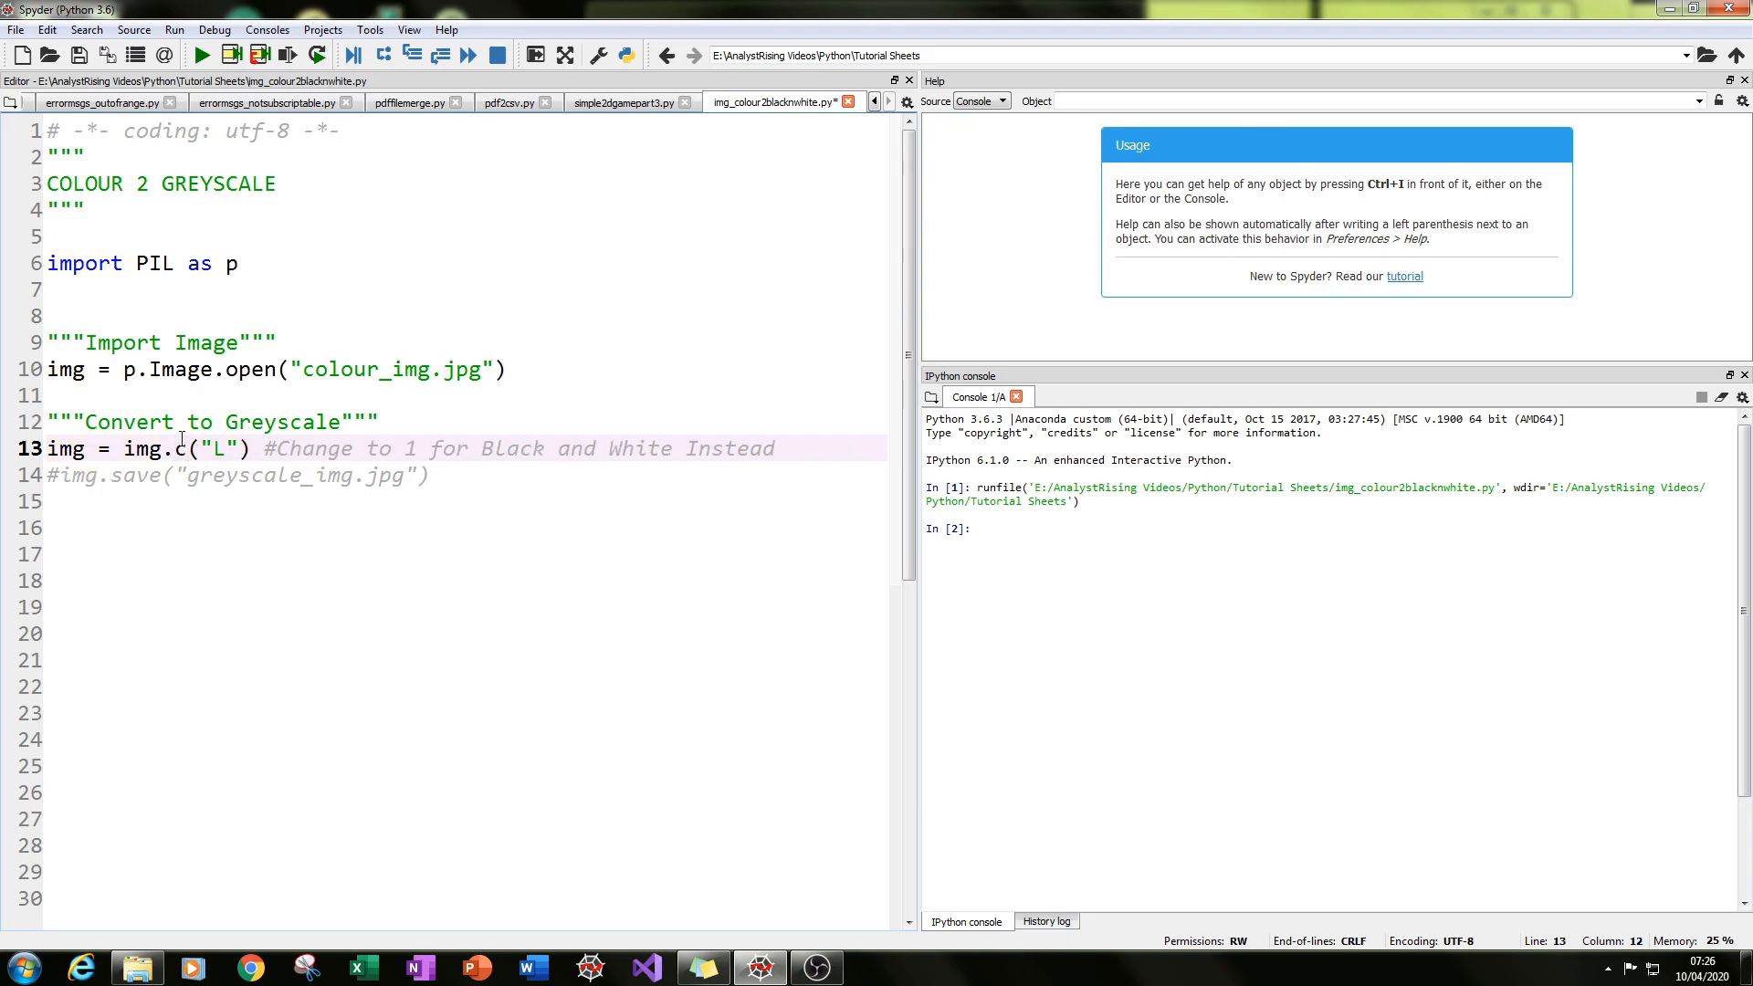
type("onvert")
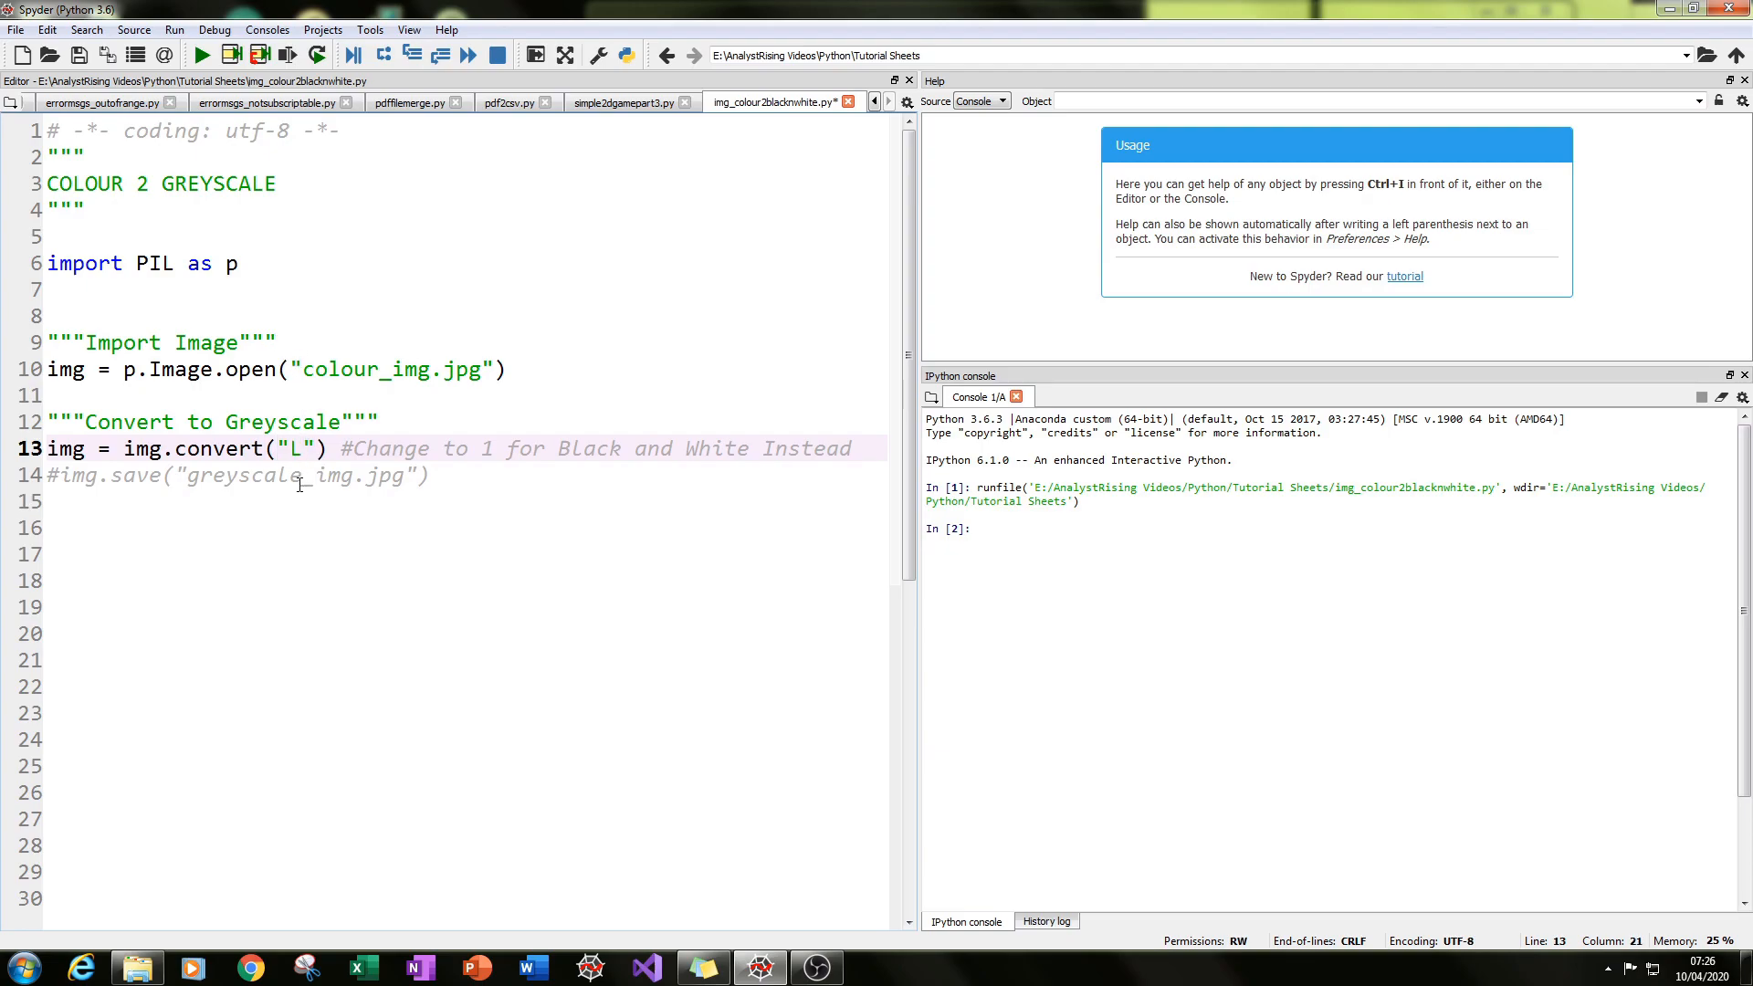
double_click(296, 449)
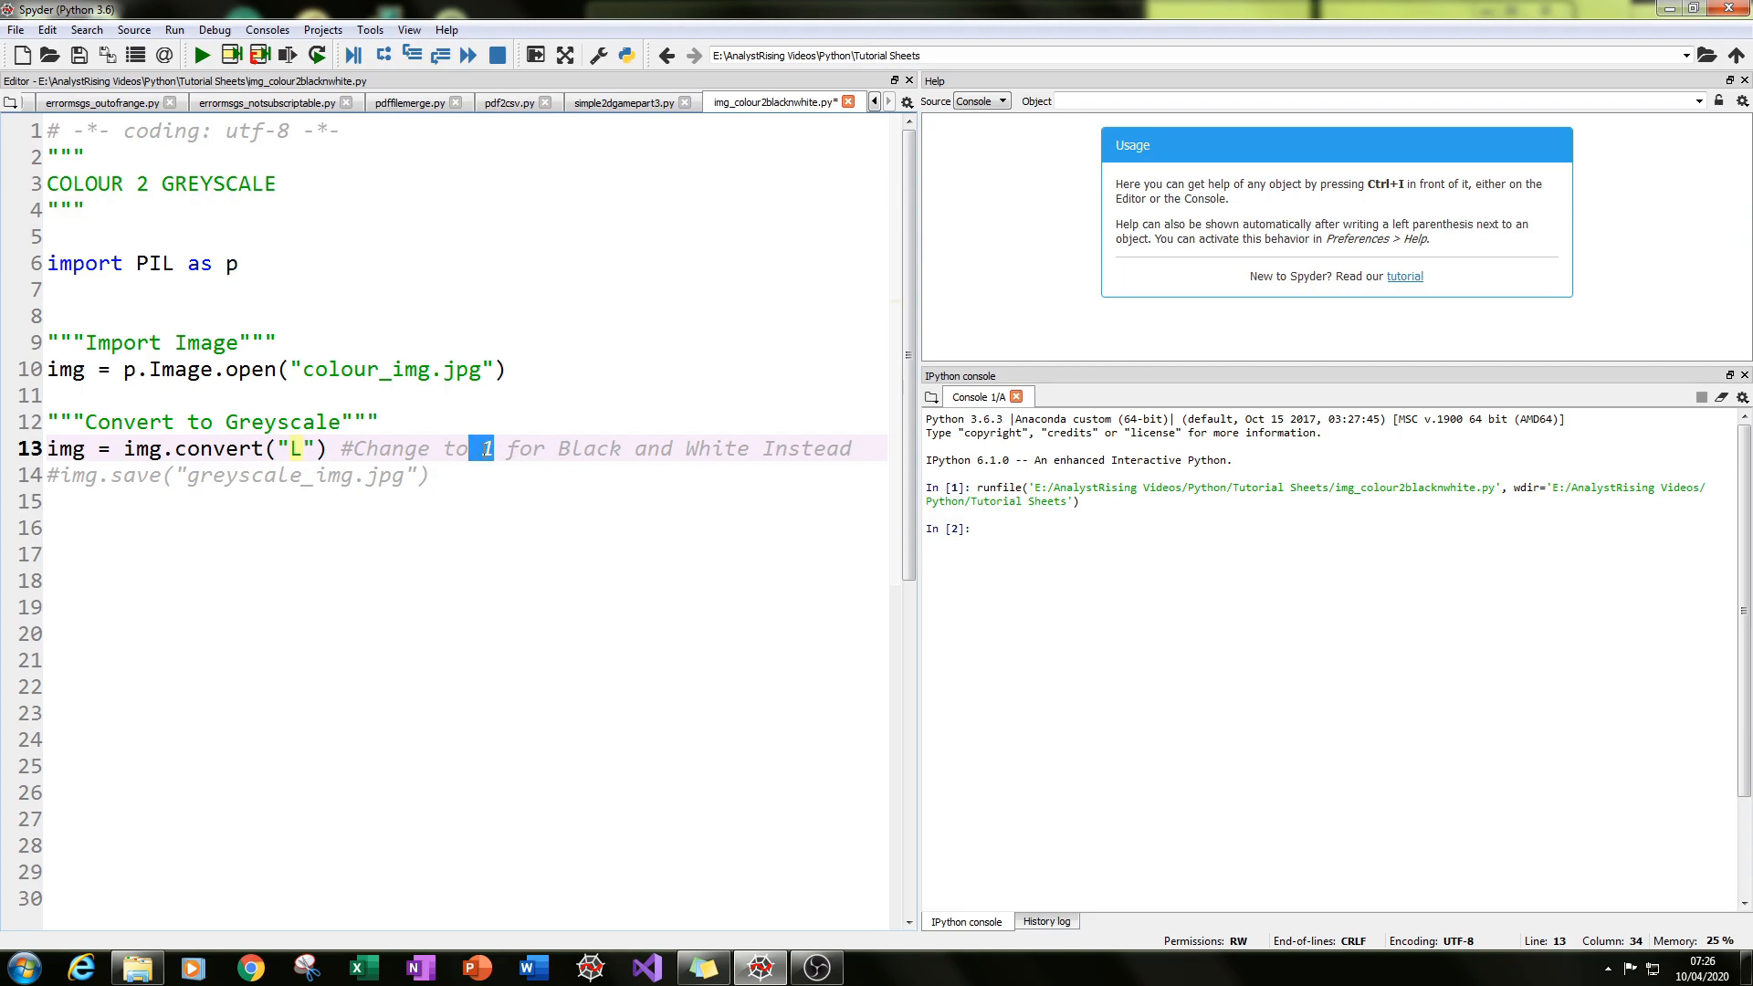
left_click(488, 449)
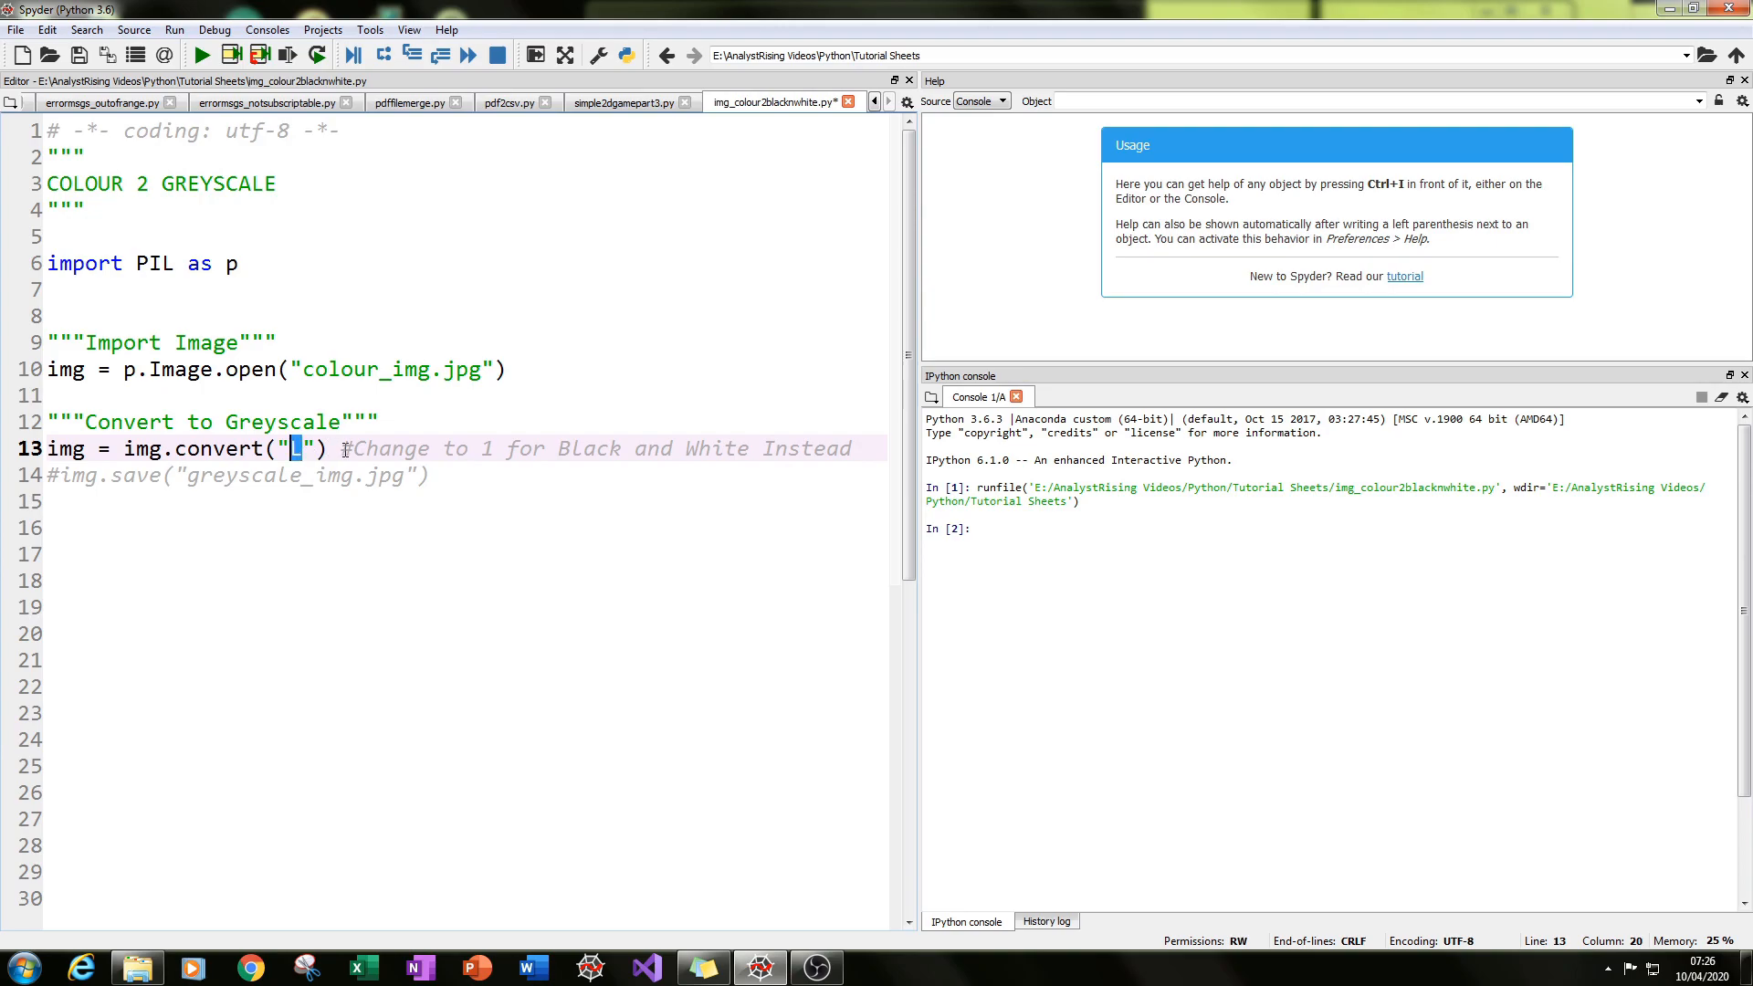
type("L")
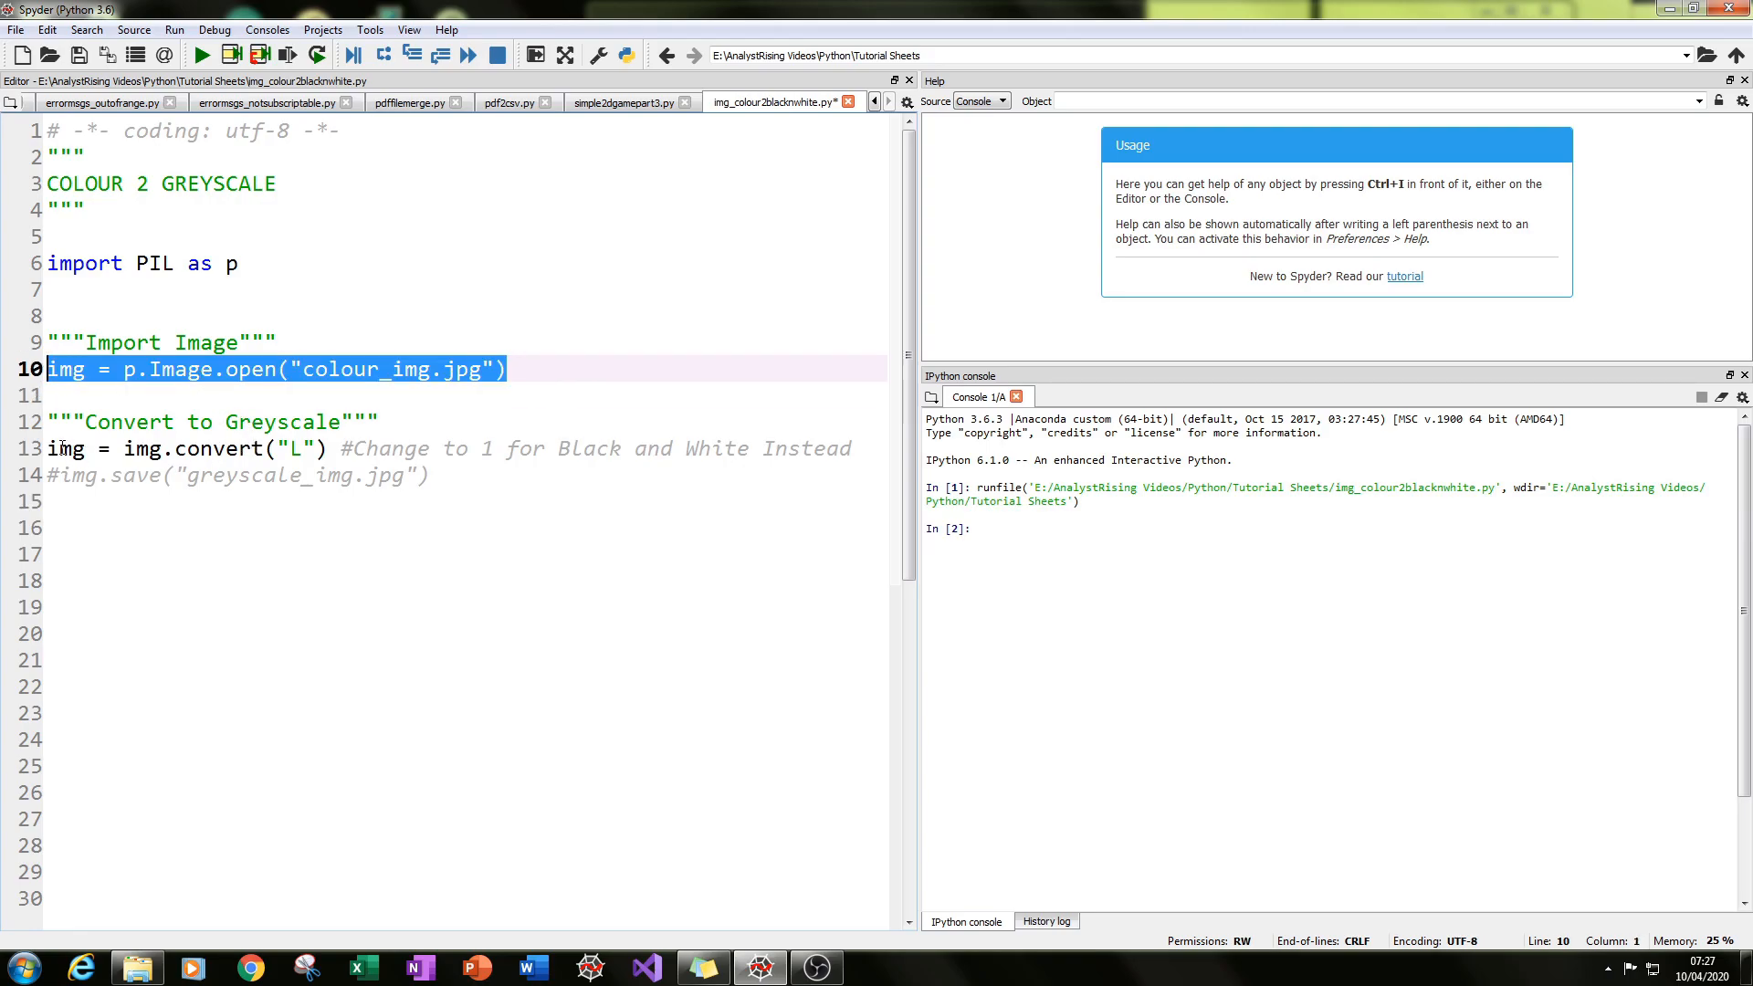
double_click(66, 450)
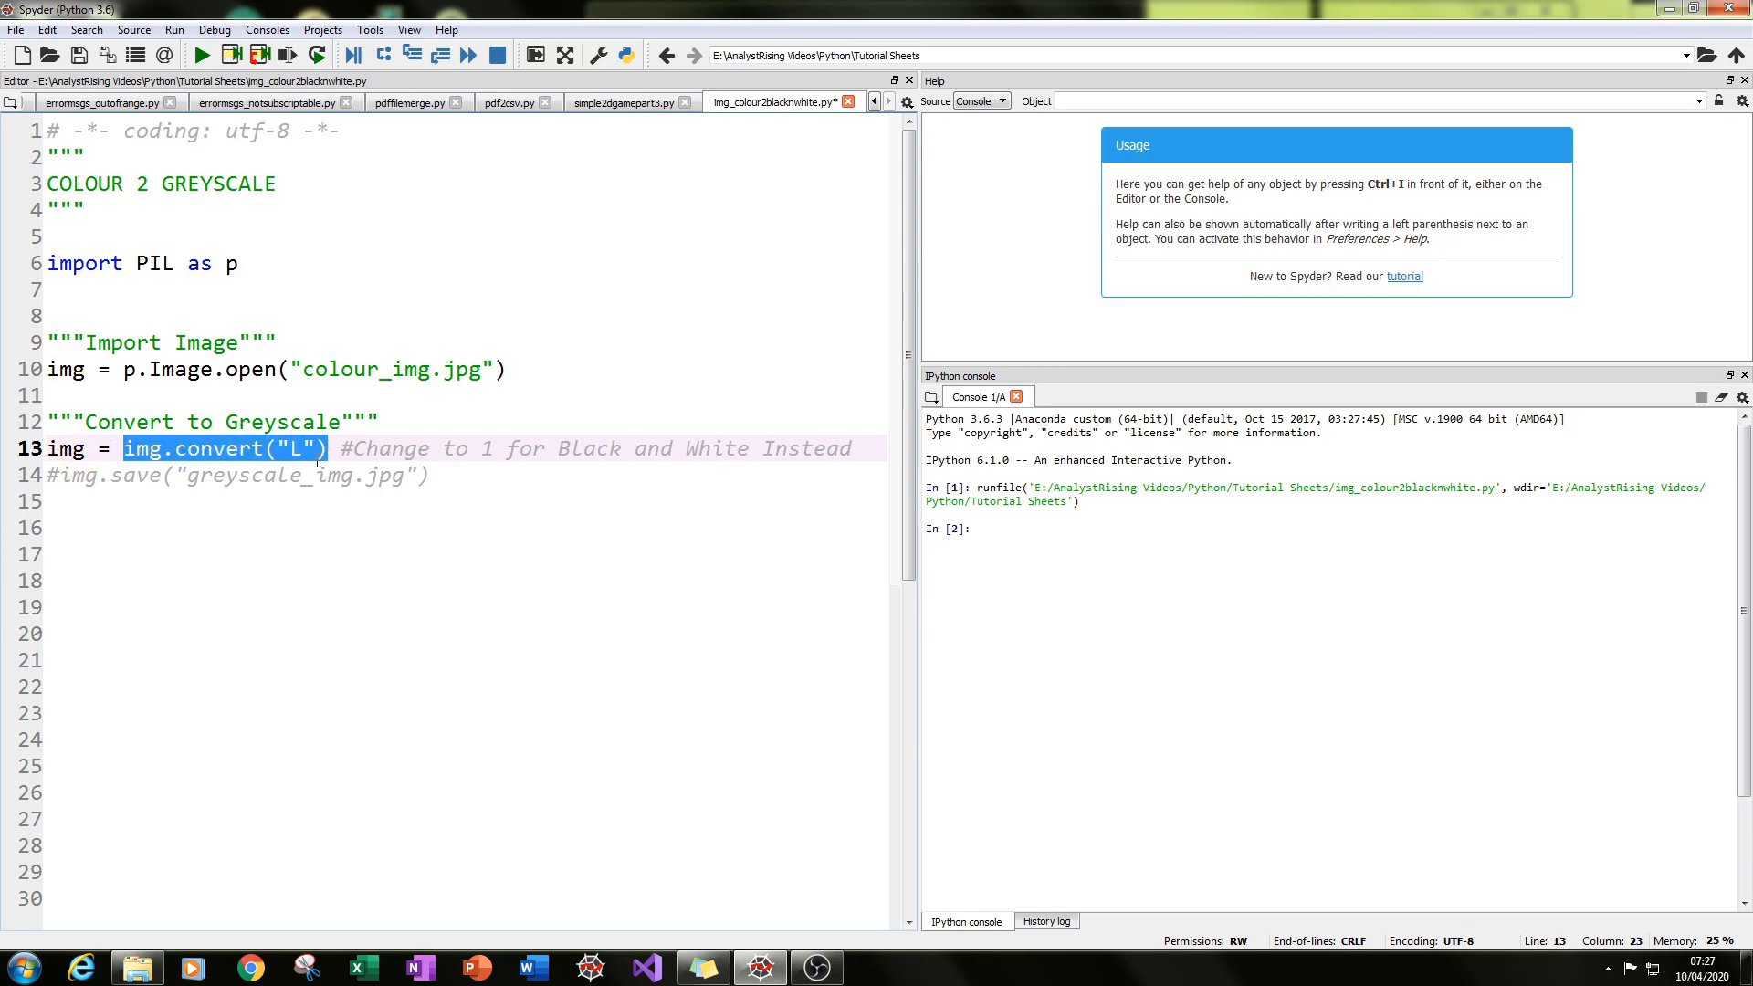
left_click(95, 474)
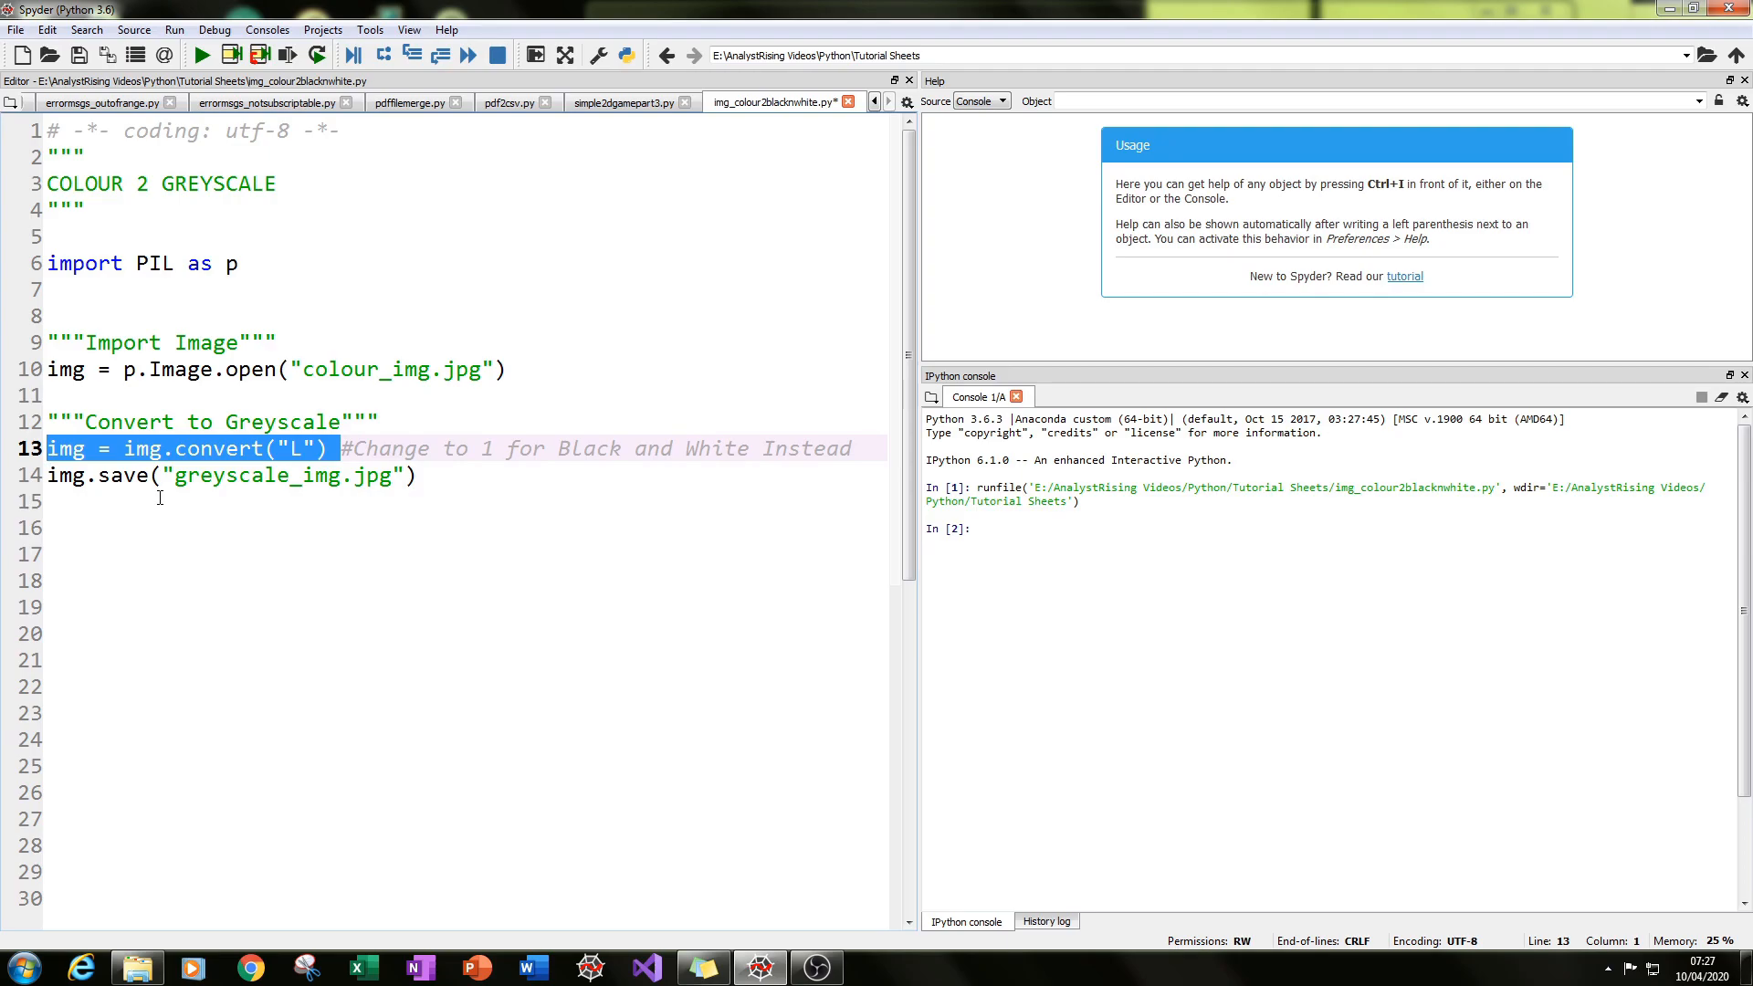
Uncomment img.save("greyscale_img.jpg") so the script writes the greyscale image.
double_click(128, 475)
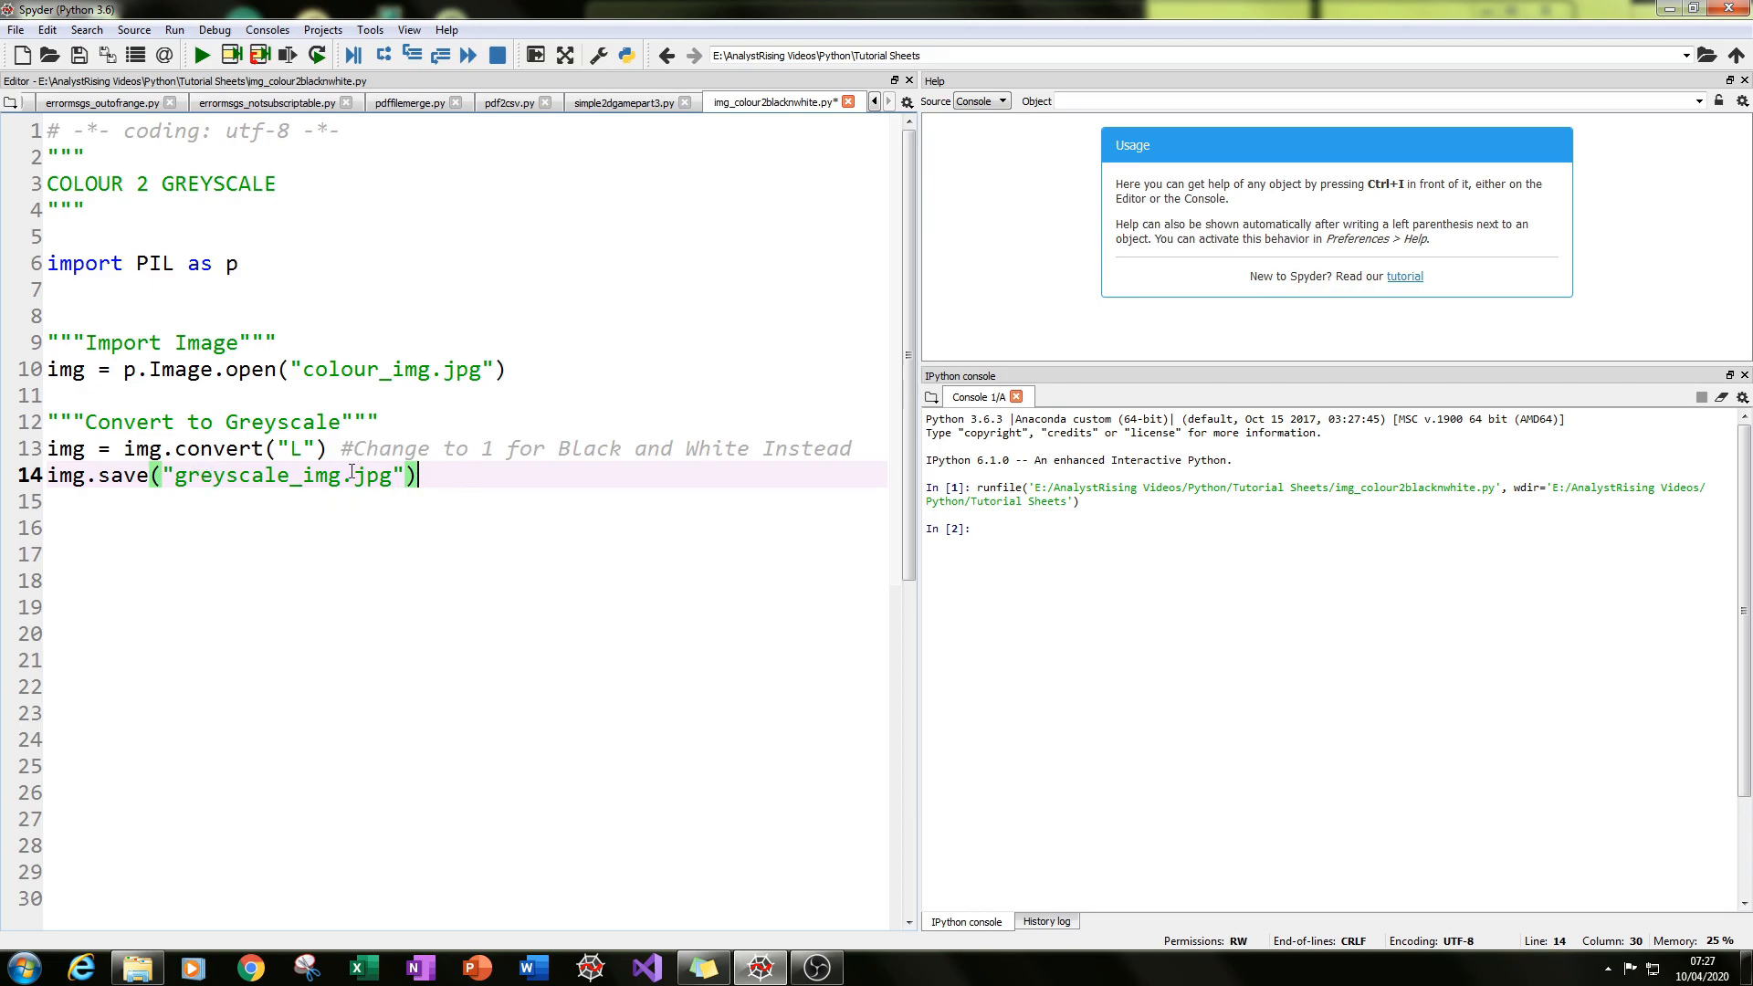
double_click(259, 475)
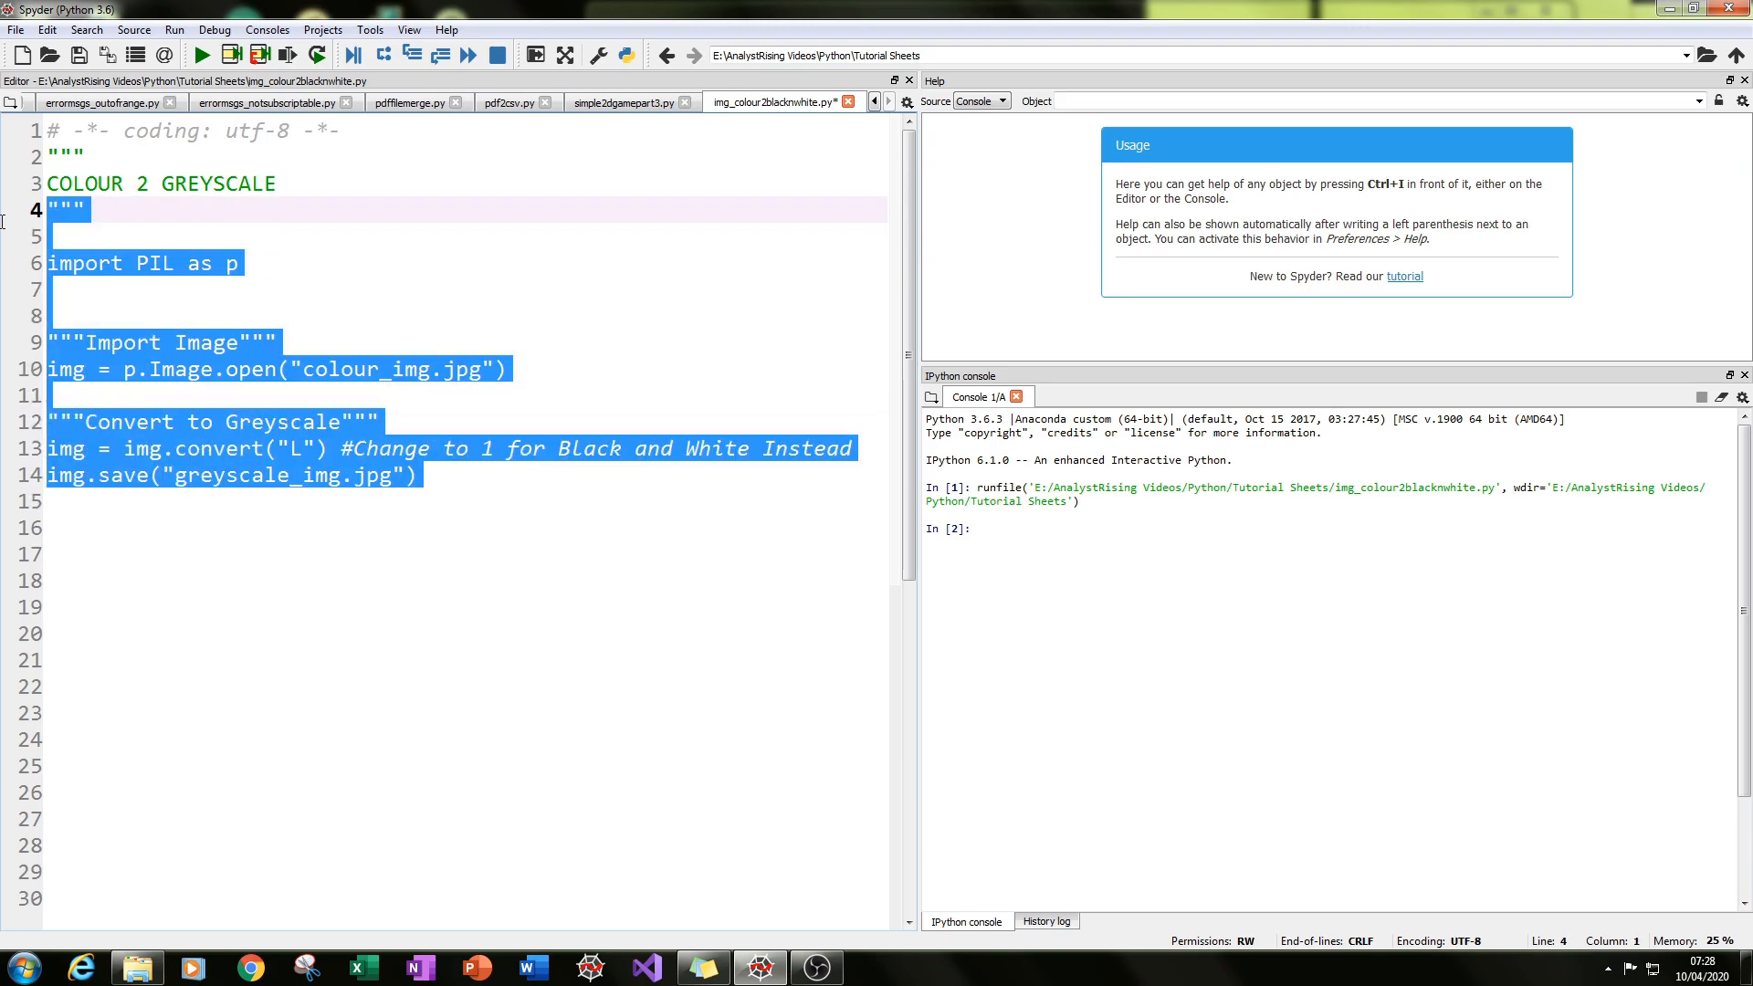
left_click(126, 528)
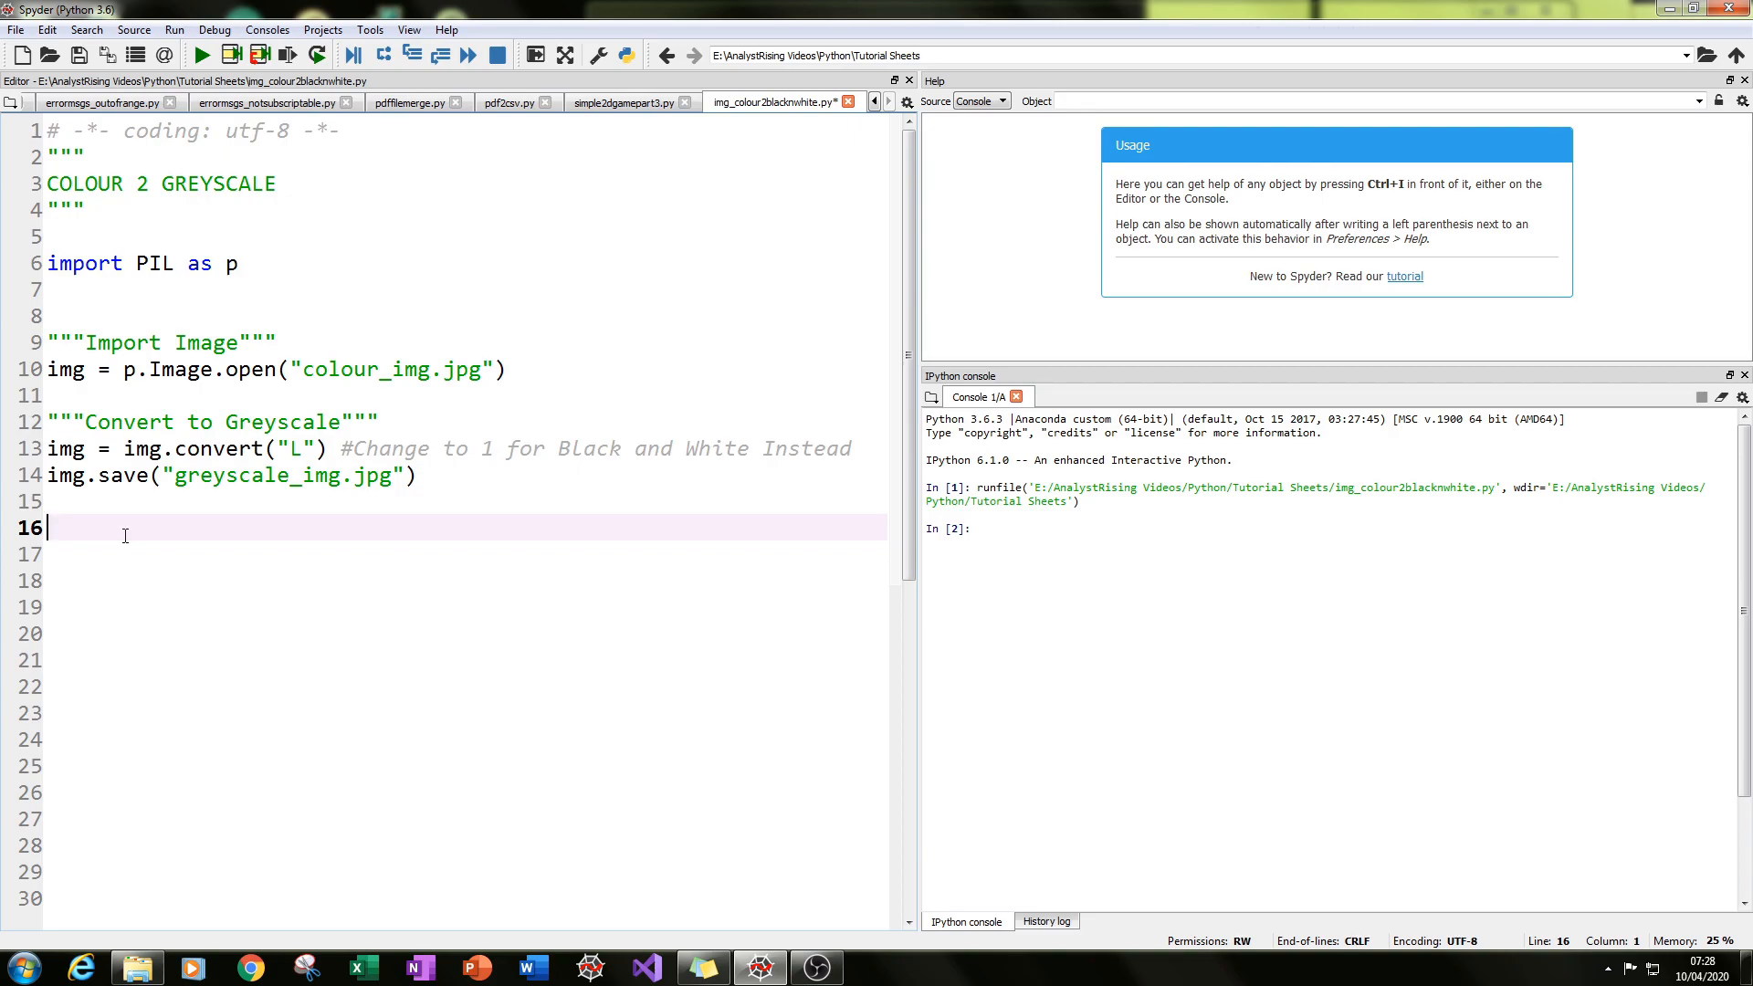
left_click(201, 54)
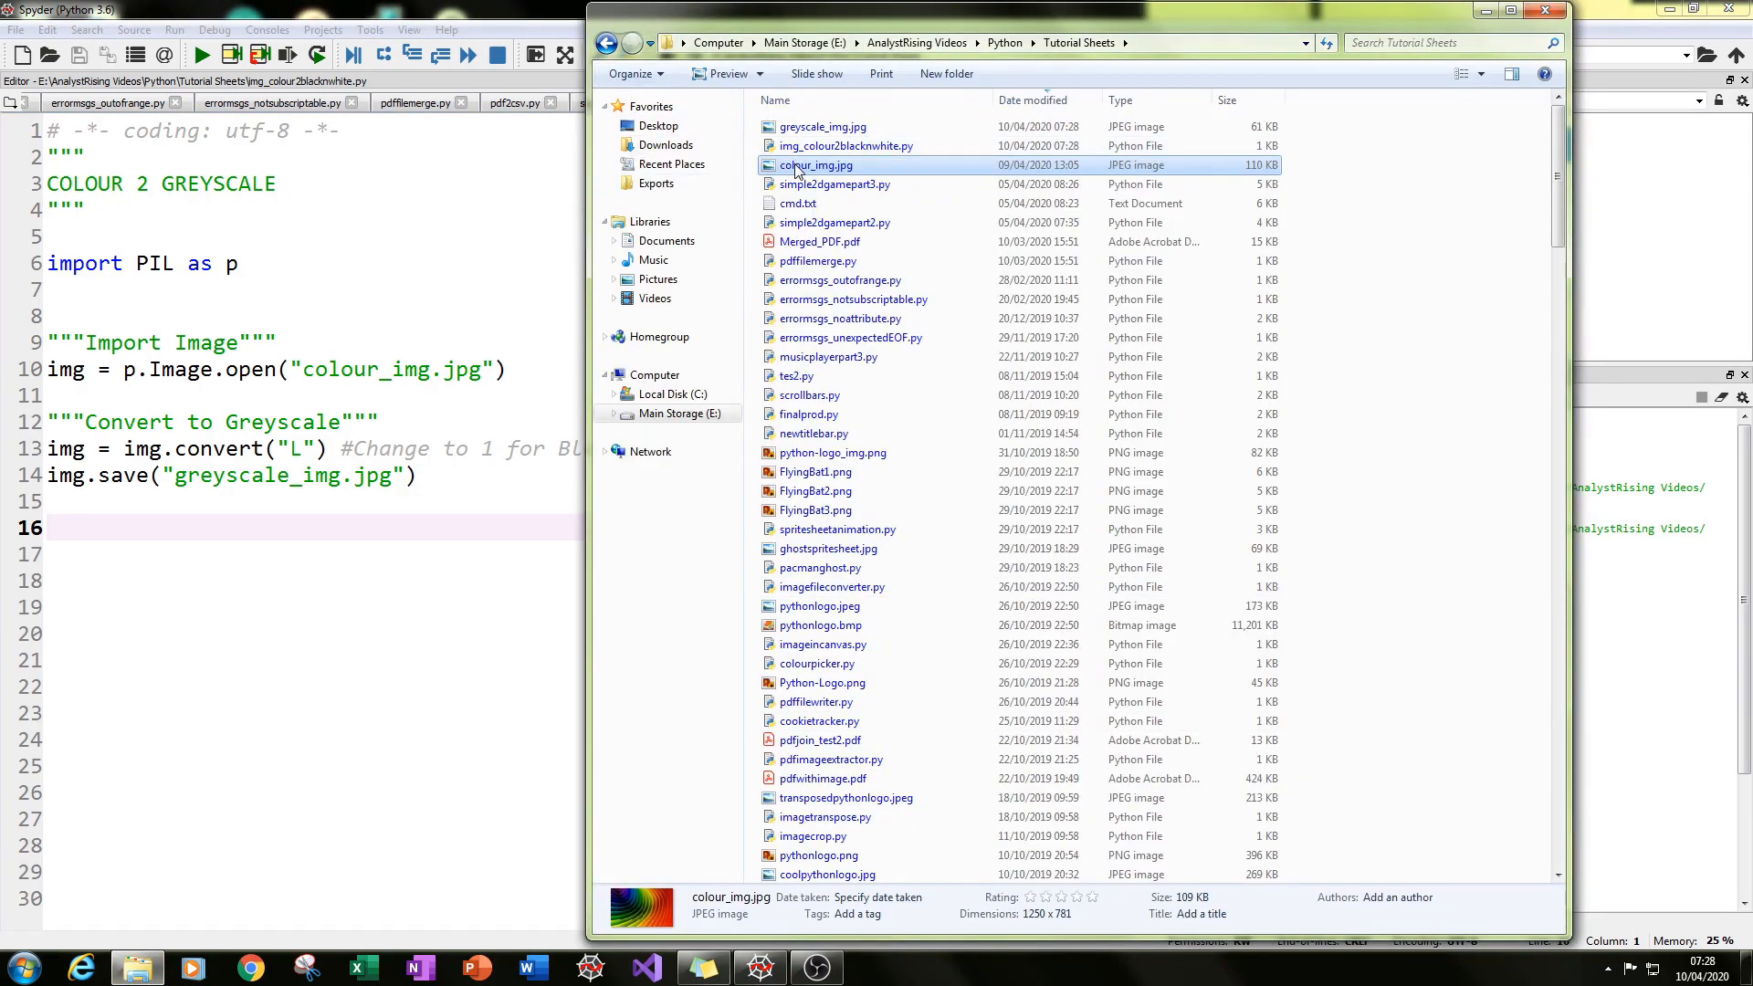
Open colour_img.jpg and greyscale_img.jpg in Photo Viewer for side-by-side comparison.
double_click(815, 164)
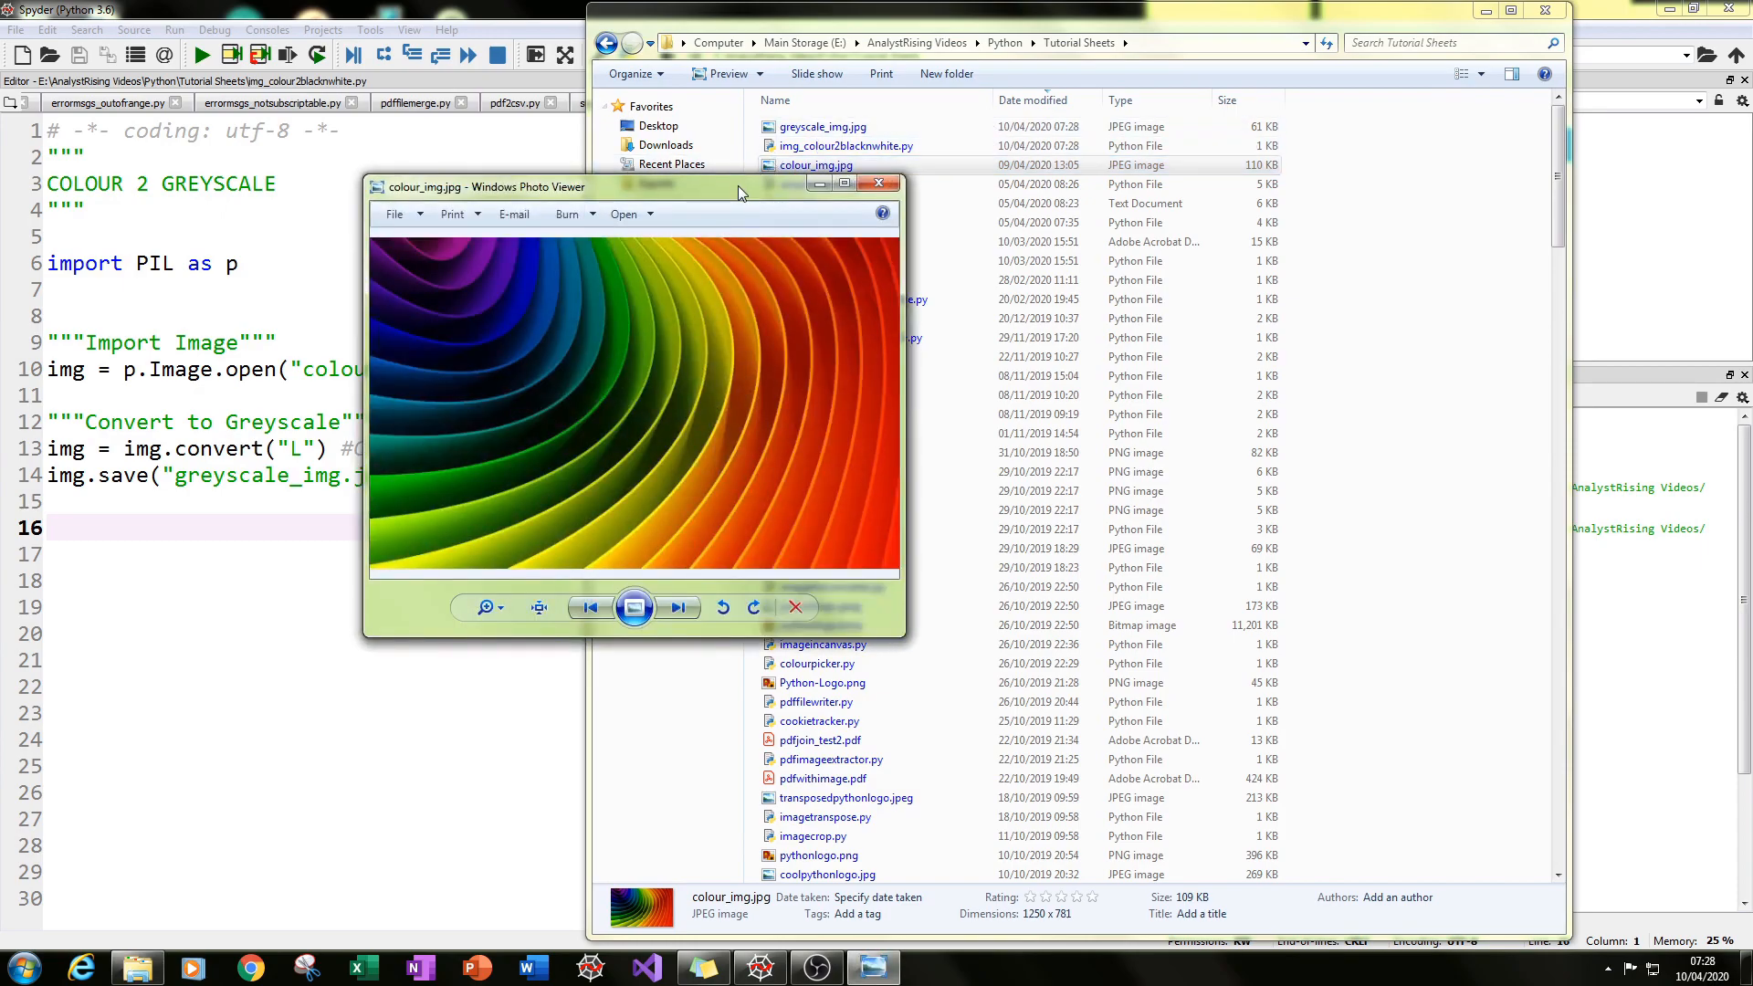
double_click(821, 126)
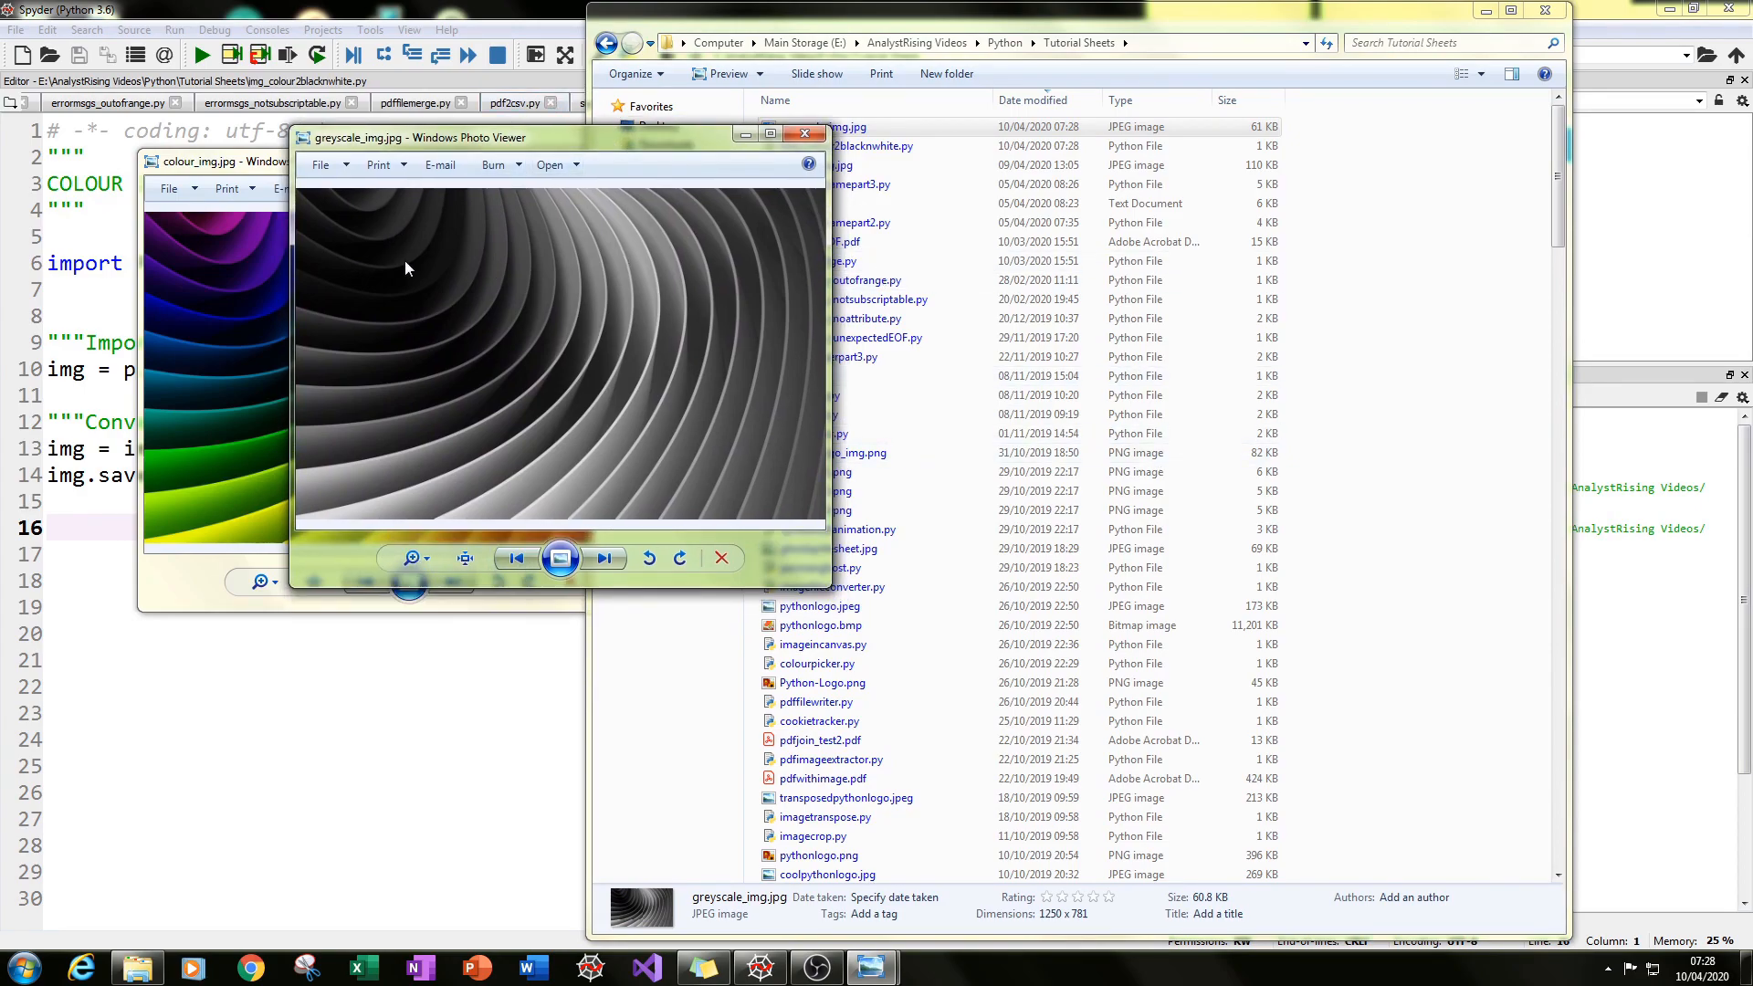
mouse_move(476, 137)
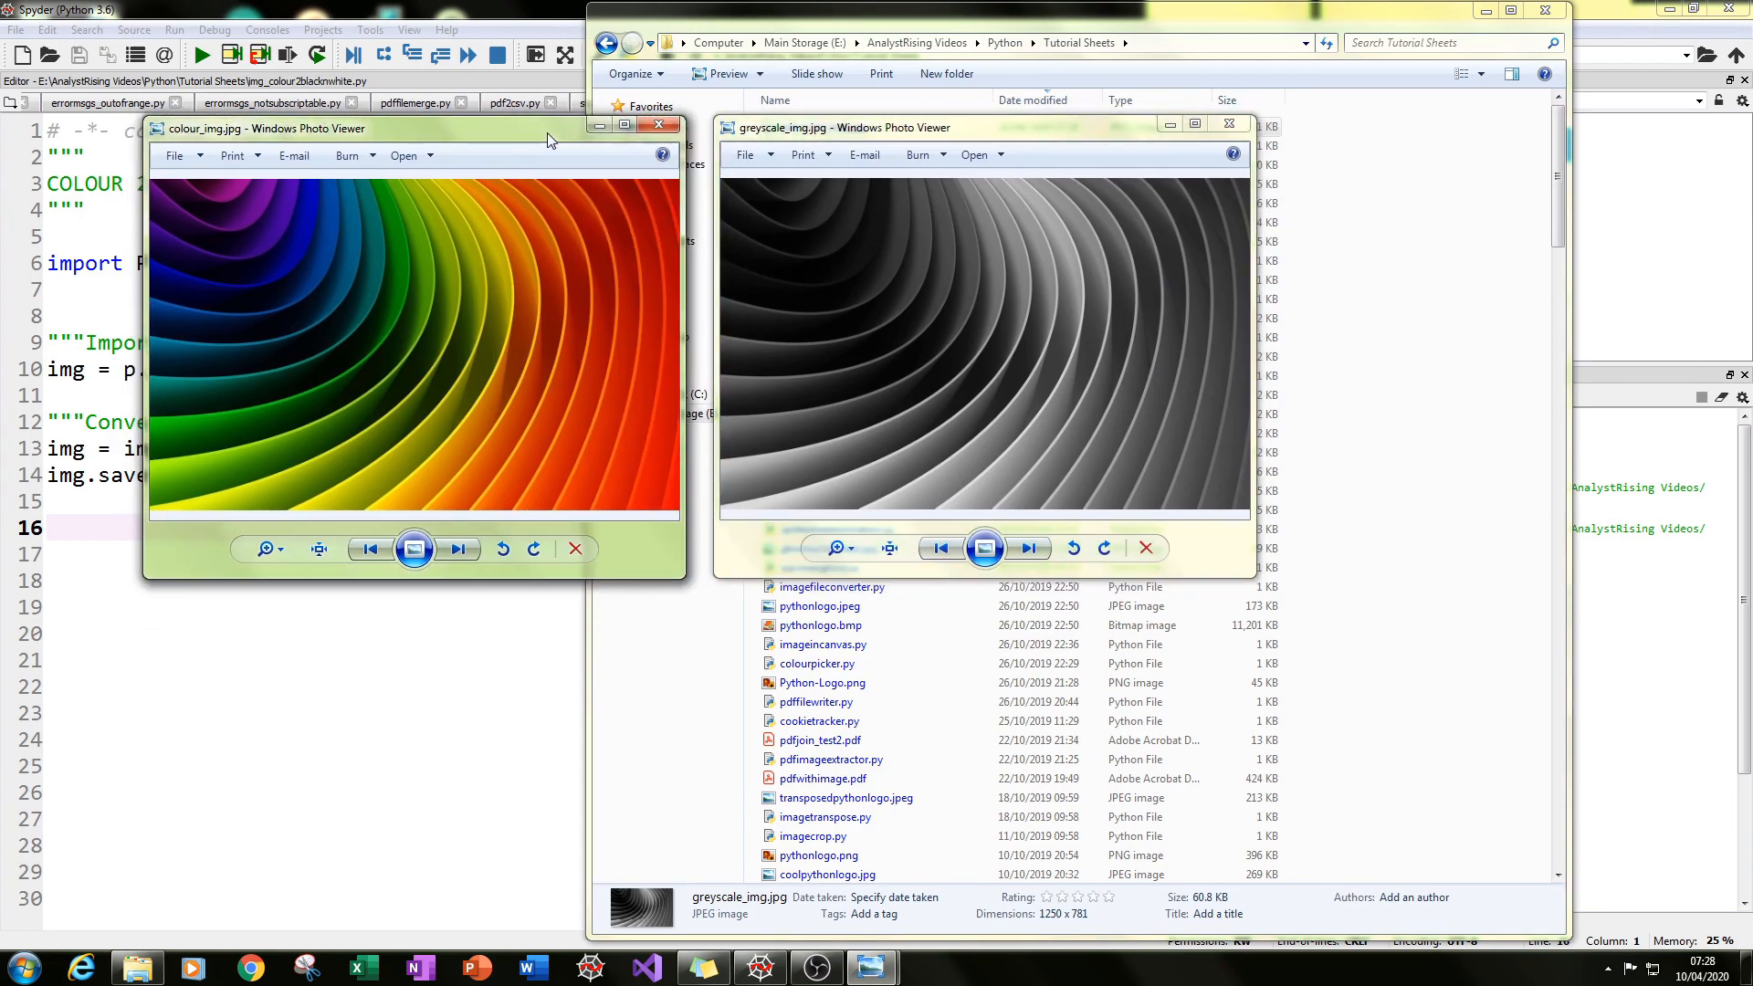
mouse_move(221, 212)
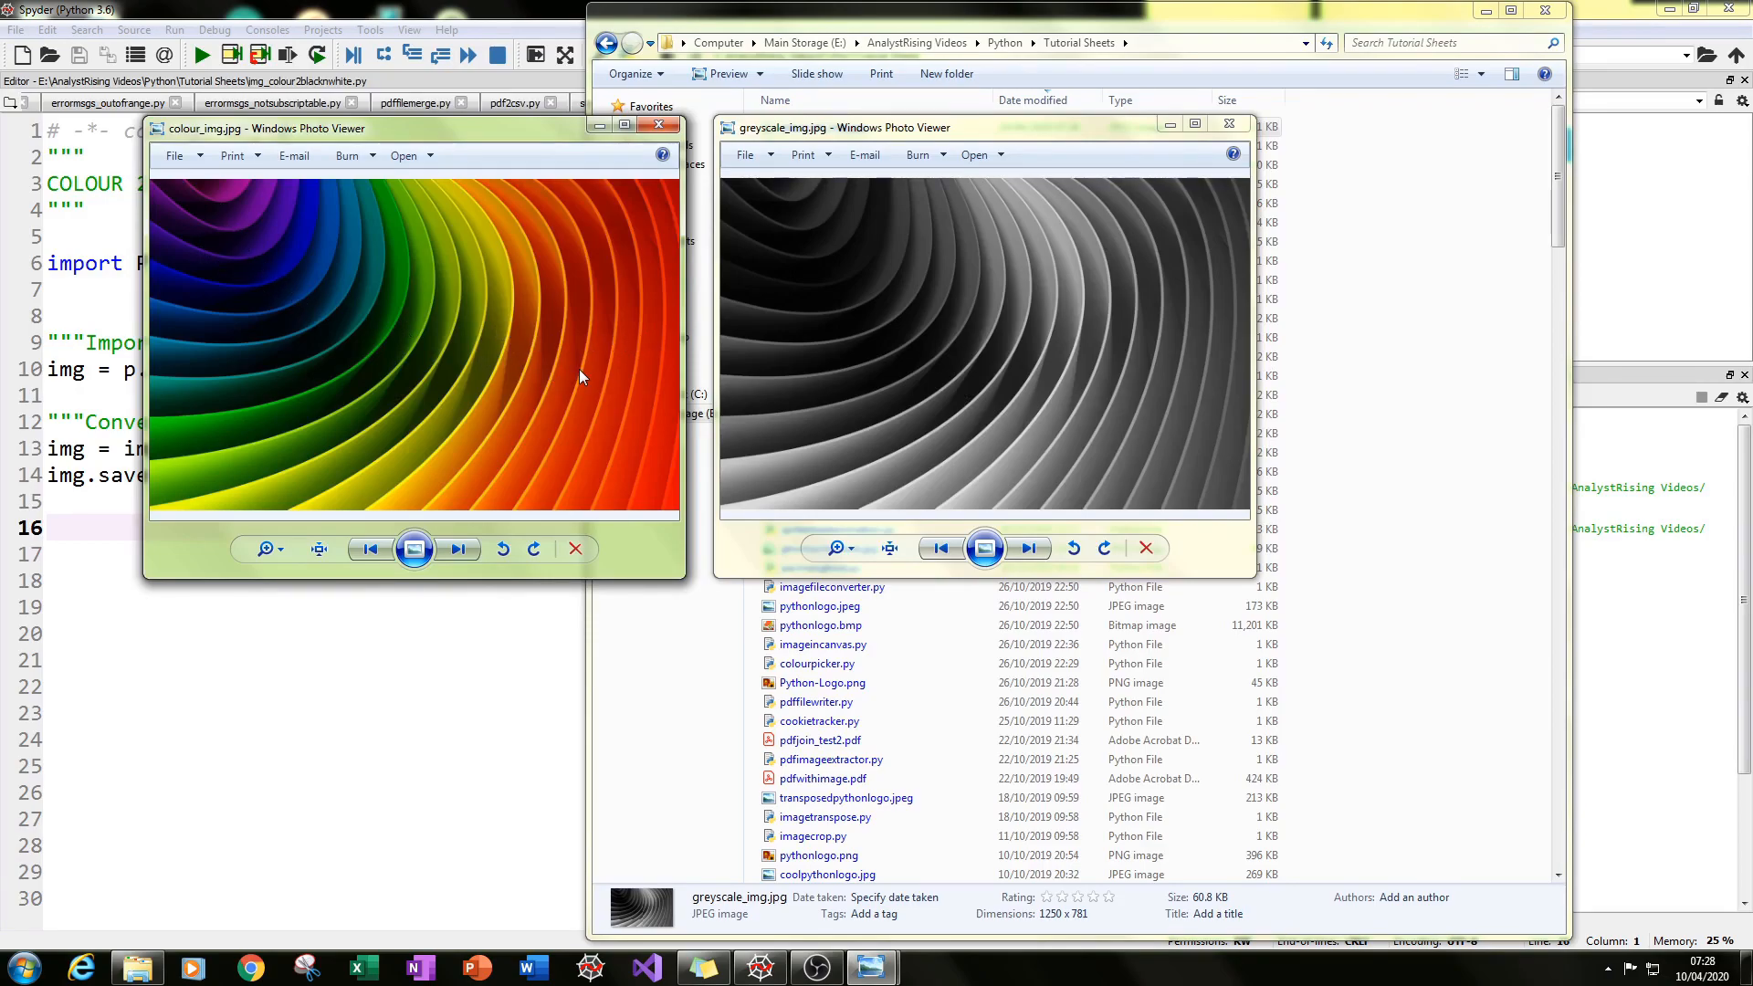
mouse_move(673, 281)
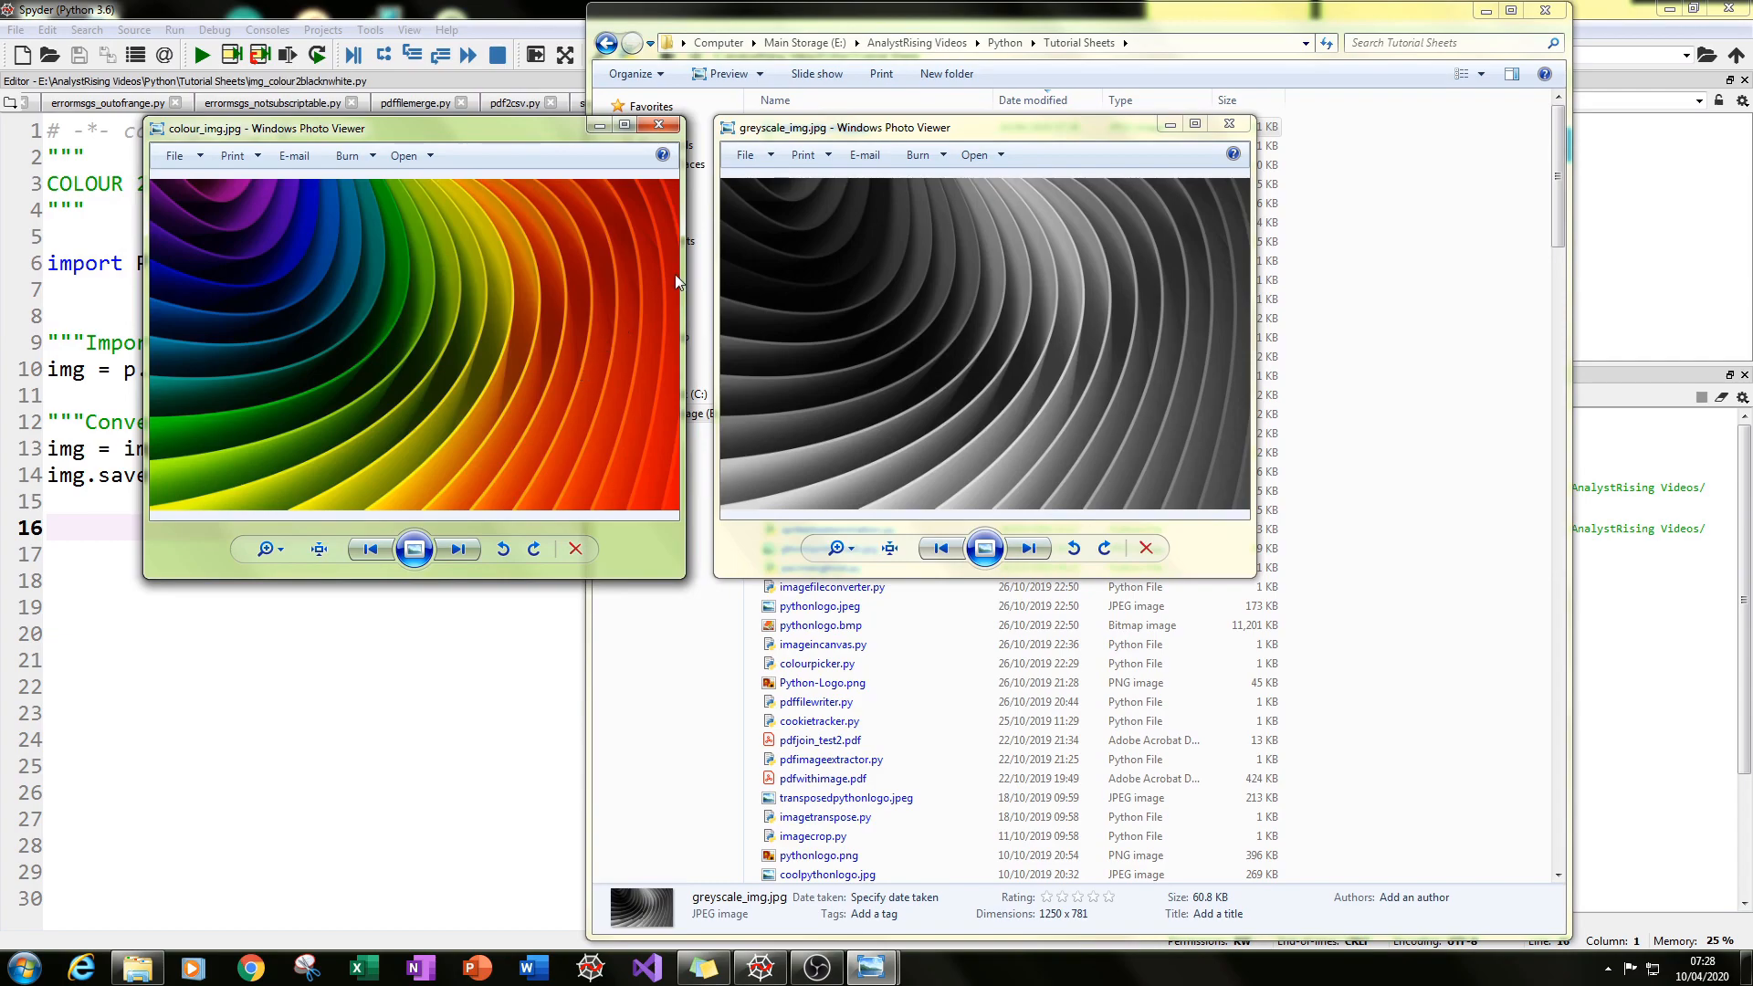